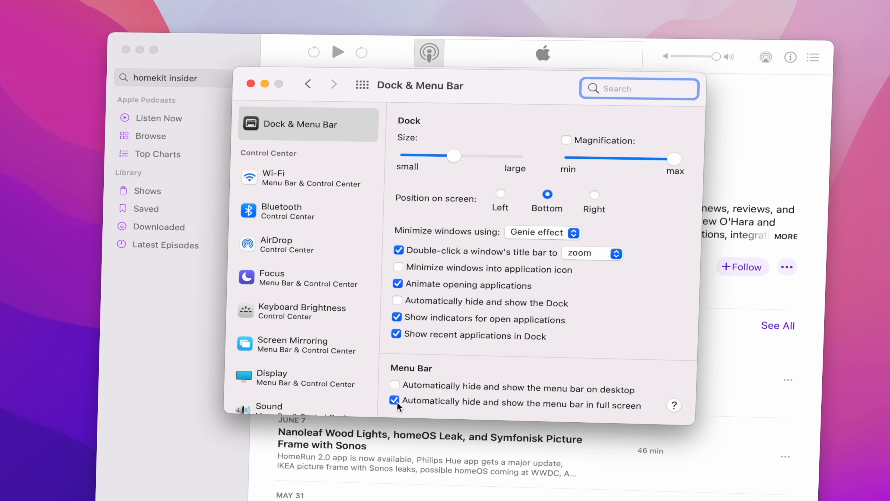
Uncheck 'Automatically hide and show the menu bar in full screen' in Dock & Menu Bar preferences
{"action": "left_click", "coordinate": [394, 400]}
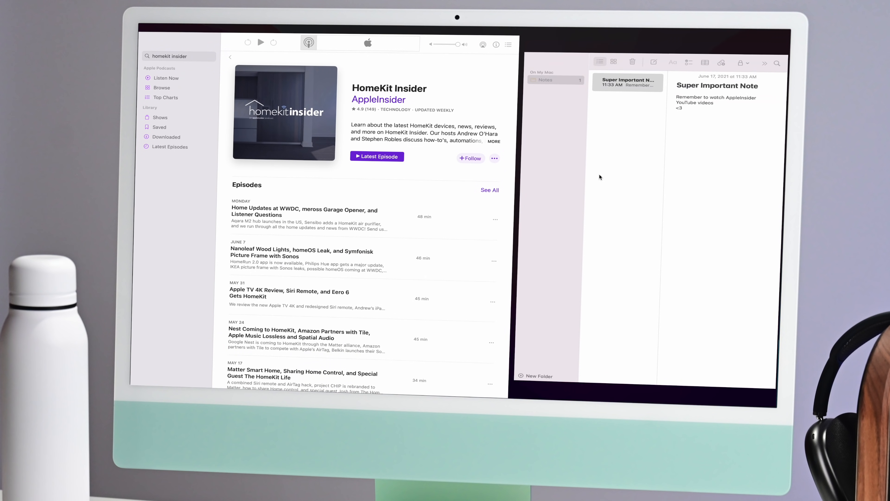
Scroll within Notes while it shares Split View with the HomeKit Insider podcast
{"action": "scroll", "scroll_direction": "down", "scroll_amount": 3}
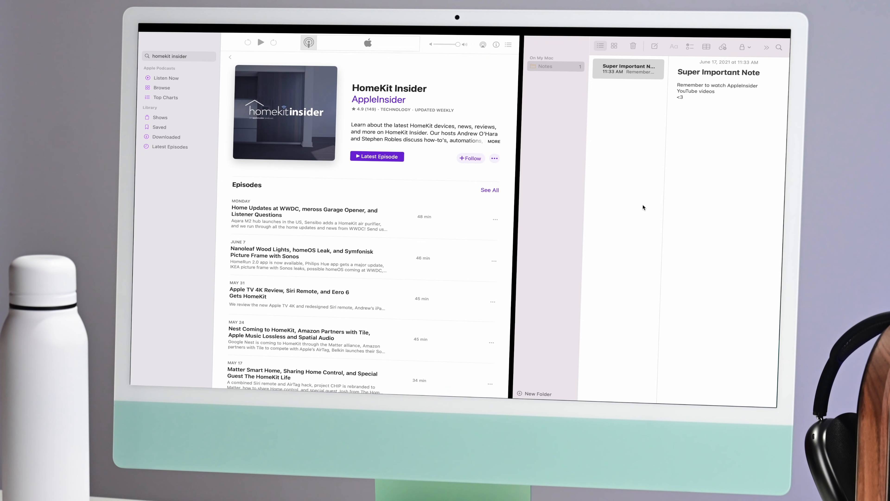
{"action": "mouse_move", "coordinate": [620, 255]}
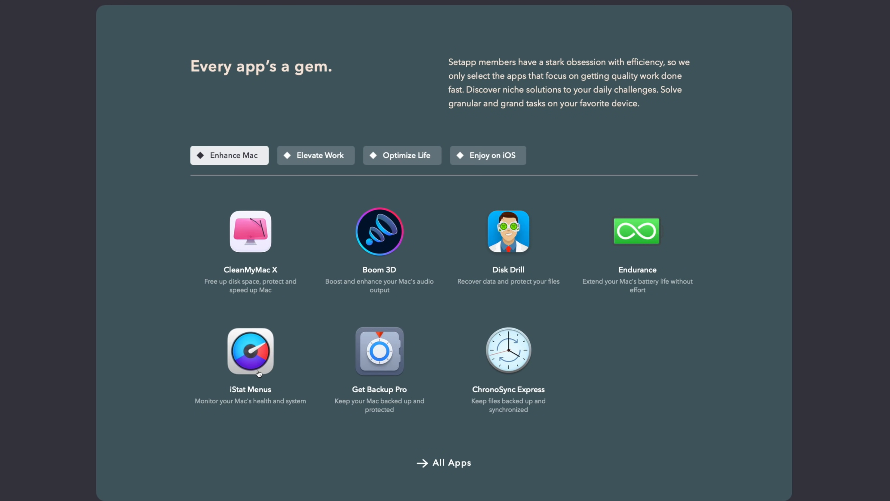
{"action": "mouse_move", "coordinate": [486, 155]}
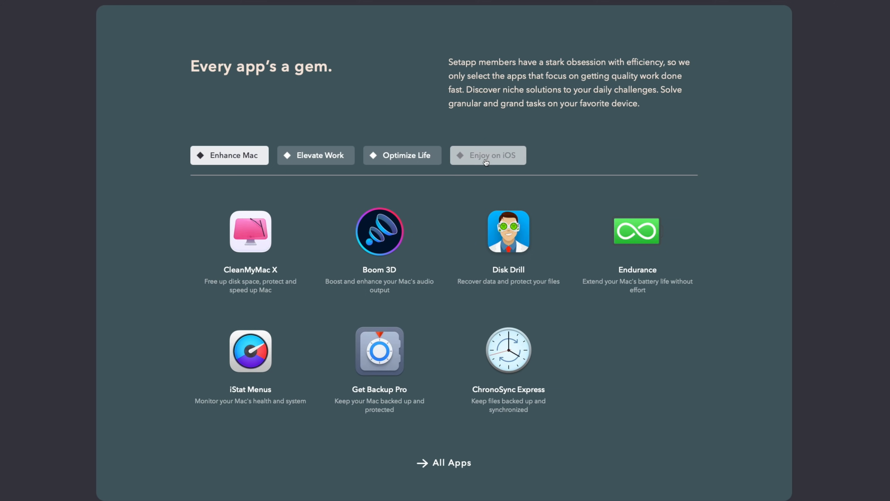
Switch the Setapp 'Every app's a gem' section to the Enjoy on iOS category
{"action": "left_click", "coordinate": [487, 155]}
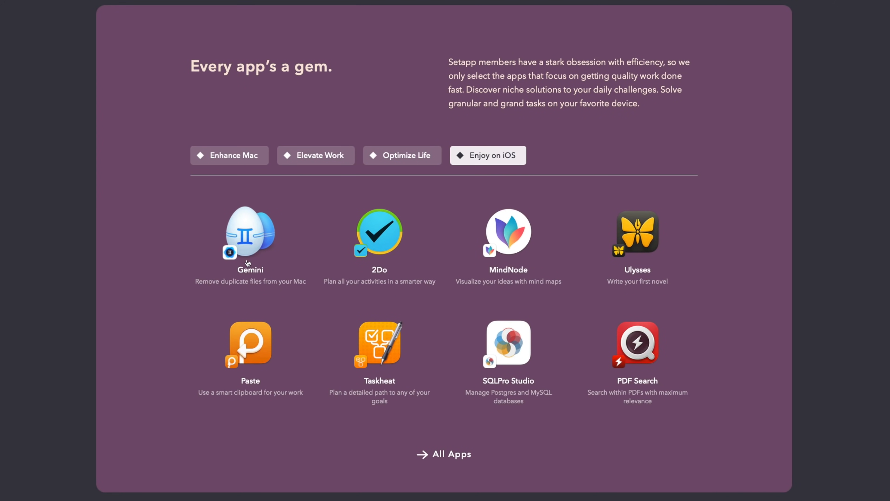
{"action": "mouse_move", "coordinate": [637, 233]}
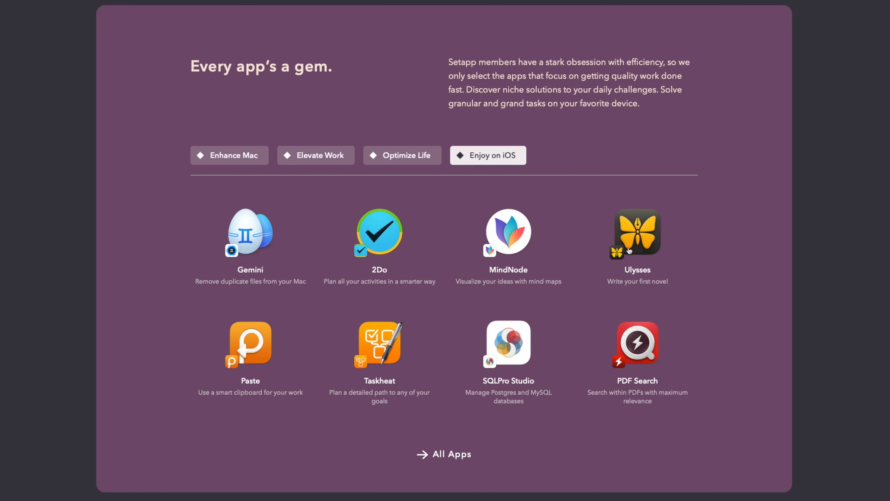
{"action": "mouse_move", "coordinate": [255, 349]}
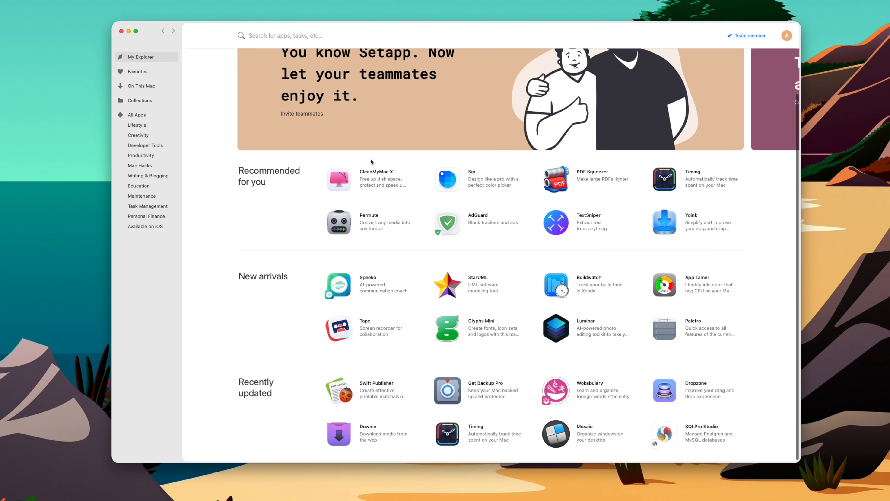
Browse the Setapp catalog, then search 'istat' and 'ba' (Bartender) and clear the search
{"action": "scroll", "scroll_direction": "down", "scroll_amount": 3}
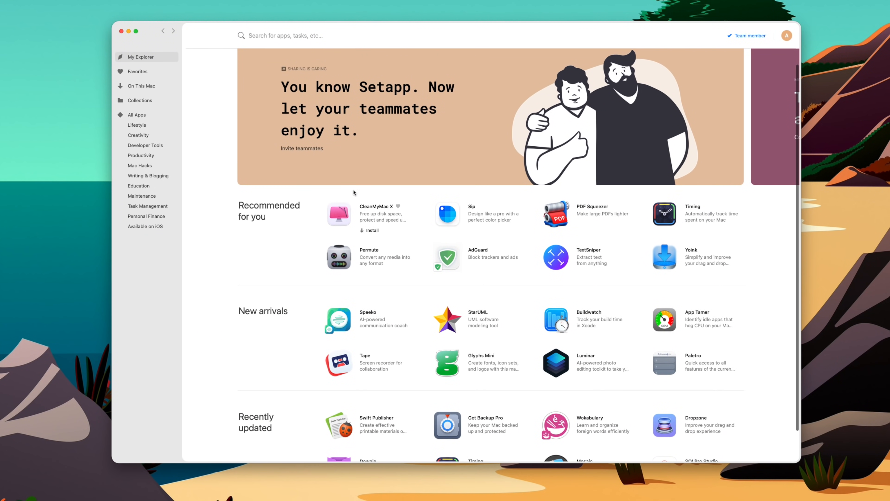
{"action": "scroll", "scroll_direction": "down", "scroll_amount": 3}
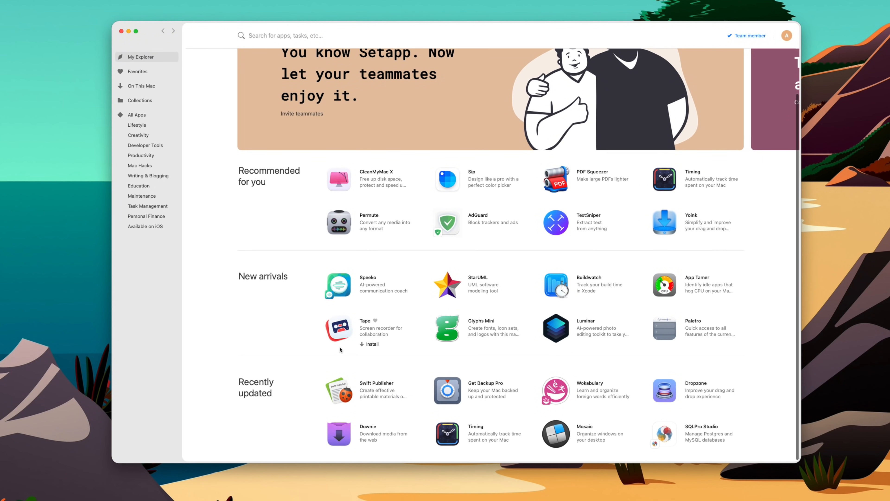
{"action": "mouse_move", "coordinate": [586, 428]}
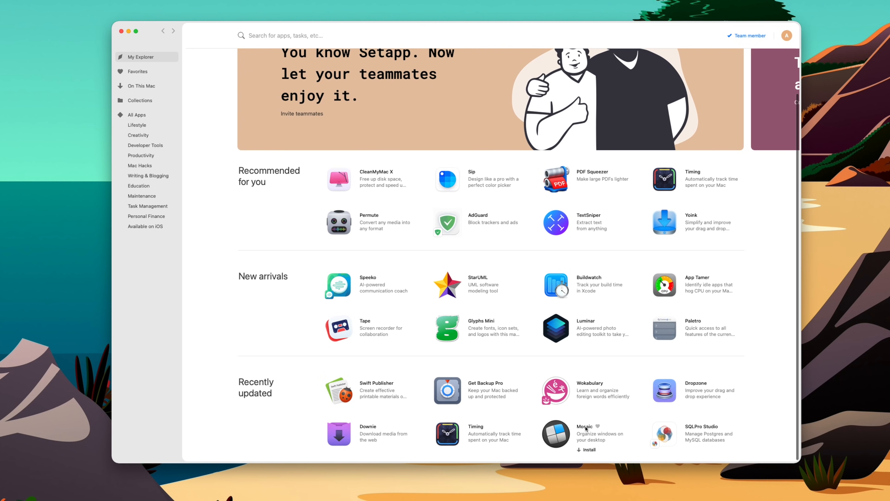
{"action": "scroll", "scroll_direction": "up", "scroll_amount": 3}
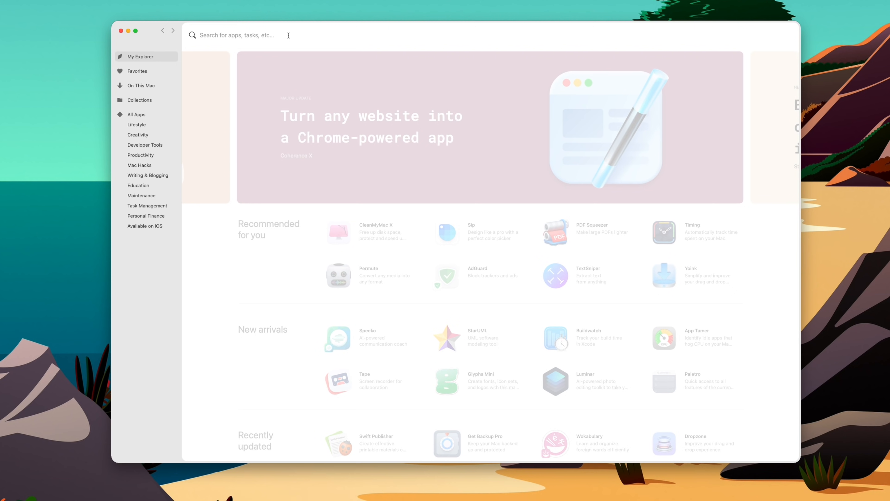
{"action": "type", "text": "istat"}
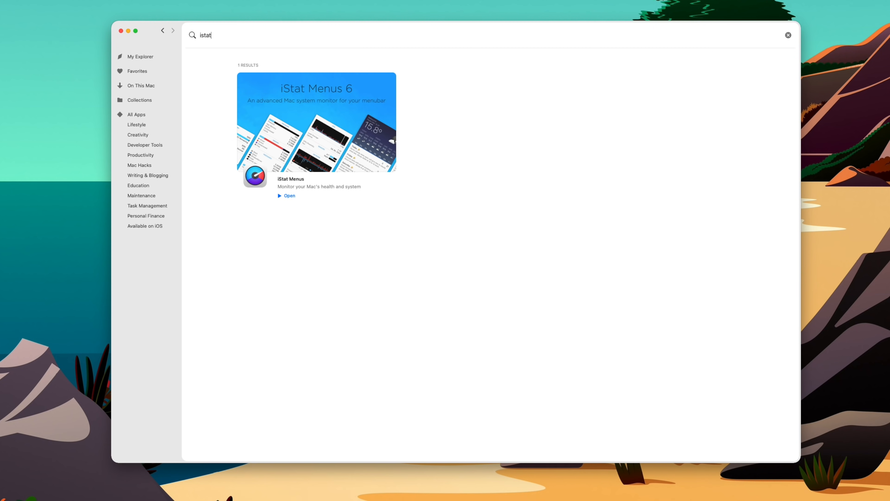
{"action": "type", "text": "bartender"}
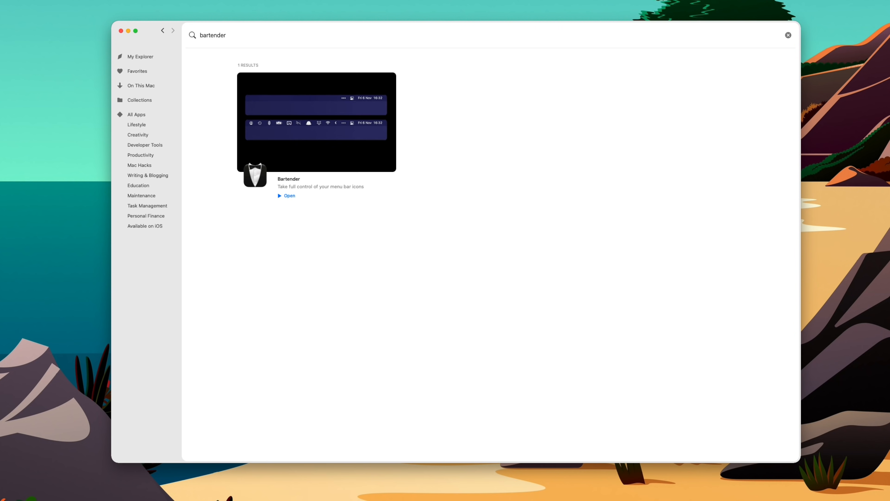
{"action": "left_click", "coordinate": [788, 35]}
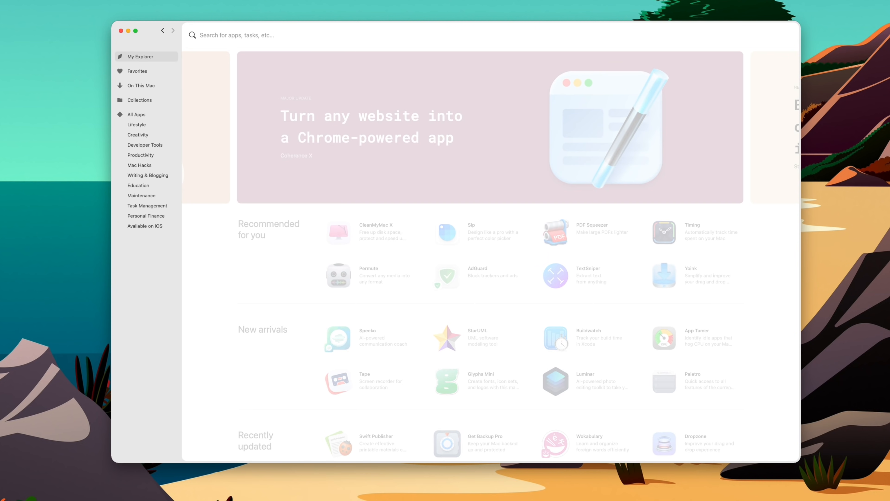
Search 'developer' and 'photos', then search 'paste' to find the Paste clipboard app
{"action": "type", "text": "developer"}
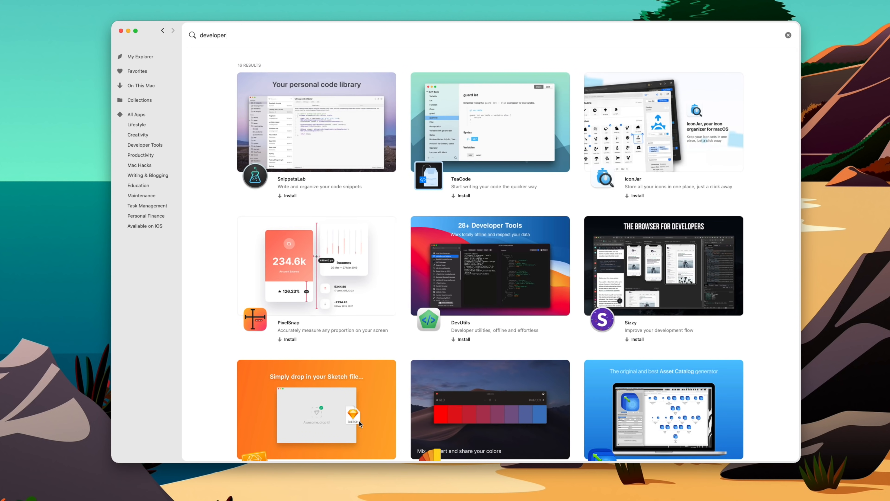
{"action": "left_click", "coordinate": [788, 35]}
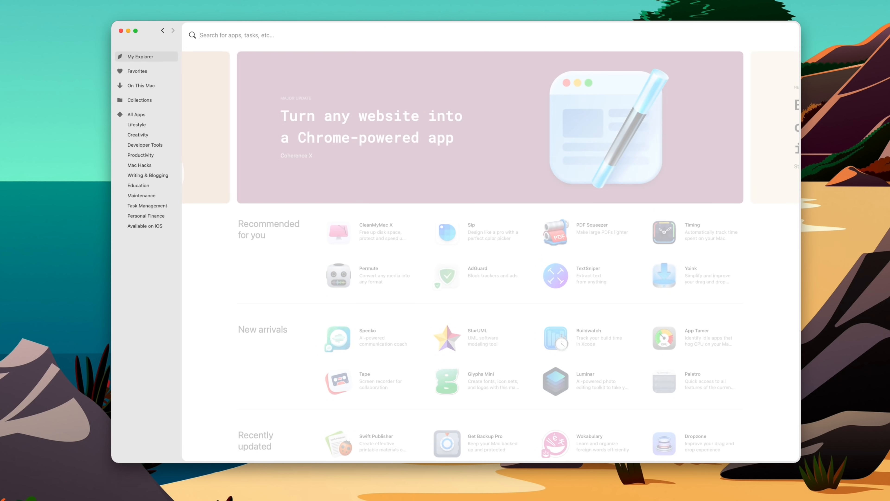
{"action": "type", "text": "photos"}
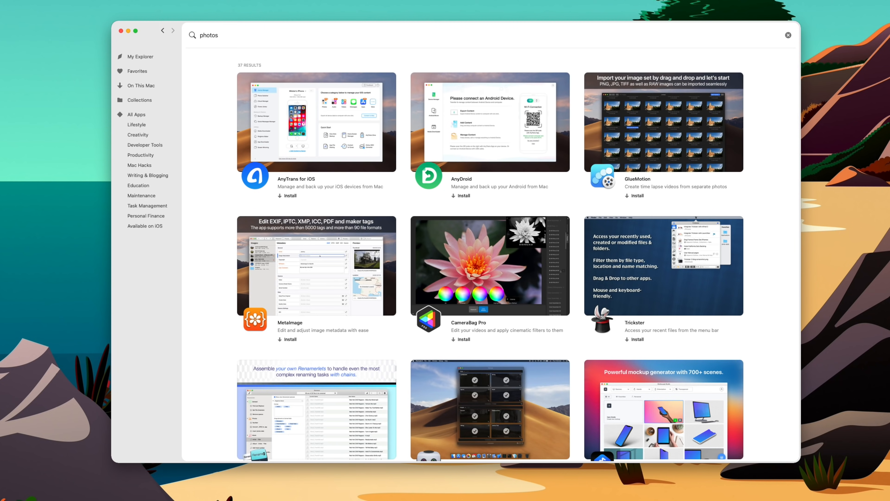
{"action": "type", "text": "paste"}
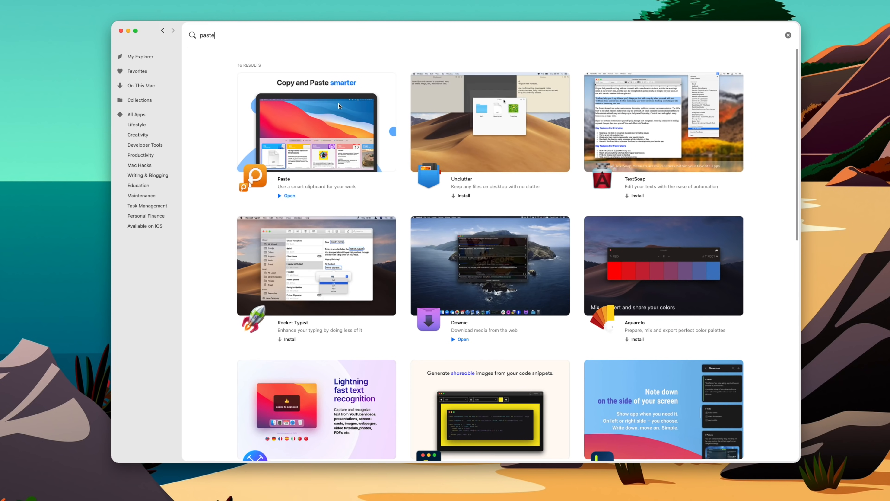
Open Paste's details page from the results and scroll its description
{"action": "left_click", "coordinate": [317, 122]}
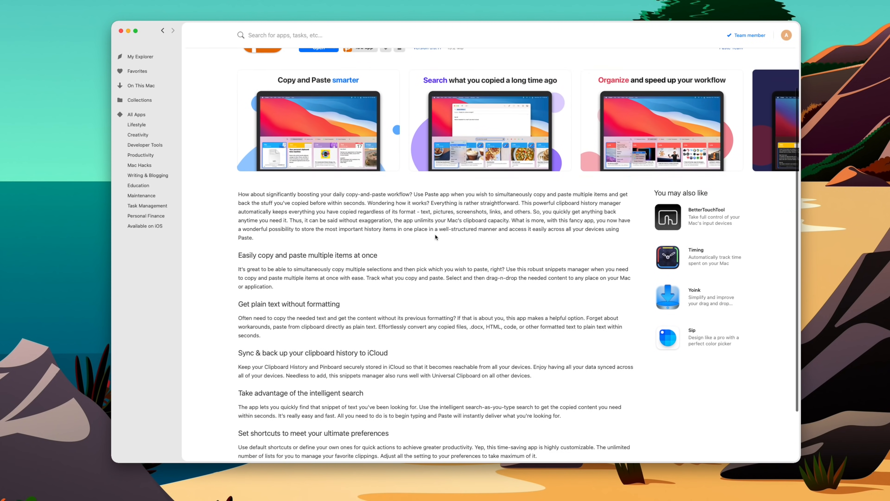
{"action": "scroll", "scroll_direction": "up", "scroll_amount": 3}
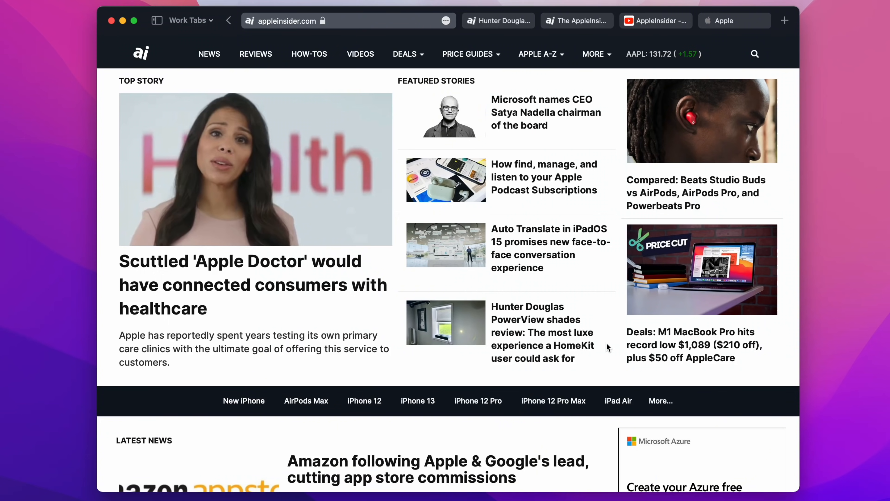
{"action": "mouse_move", "coordinate": [498, 237]}
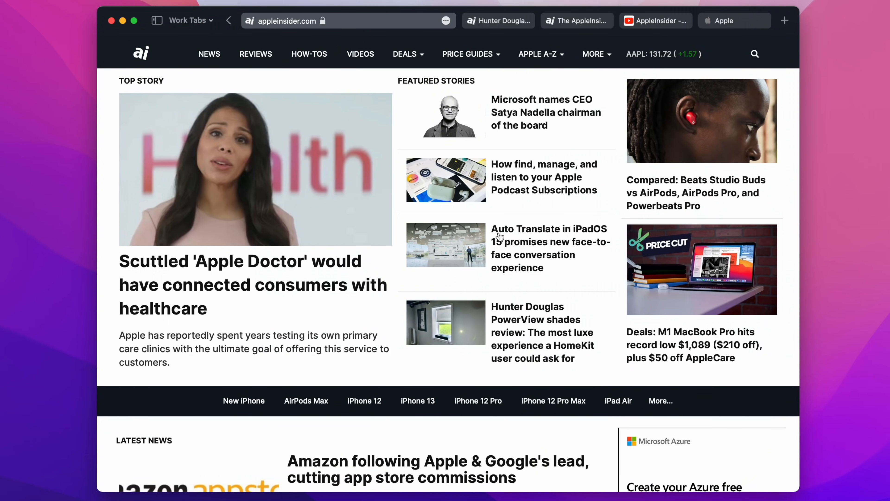
{"action": "mouse_move", "coordinate": [334, 248]}
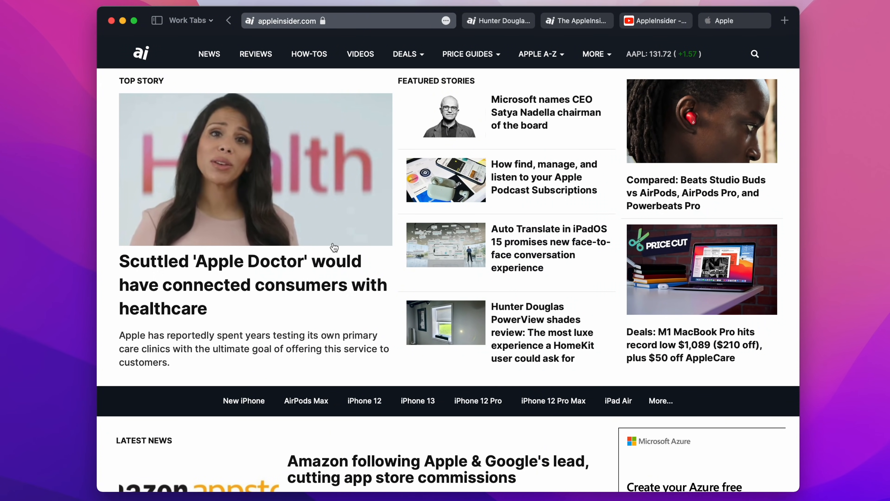
Open a new blank tab in the Work Tabs group and scroll the start page
{"action": "left_click", "coordinate": [784, 21]}
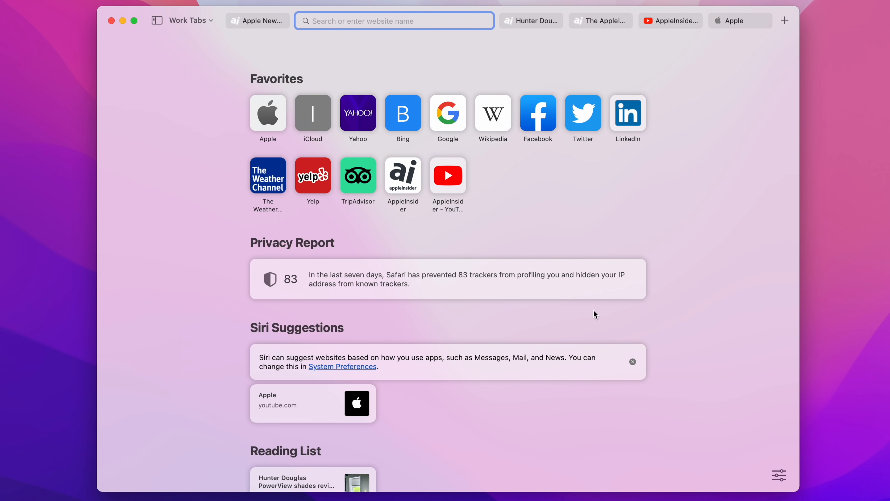
{"action": "scroll", "scroll_direction": "down", "scroll_amount": 3}
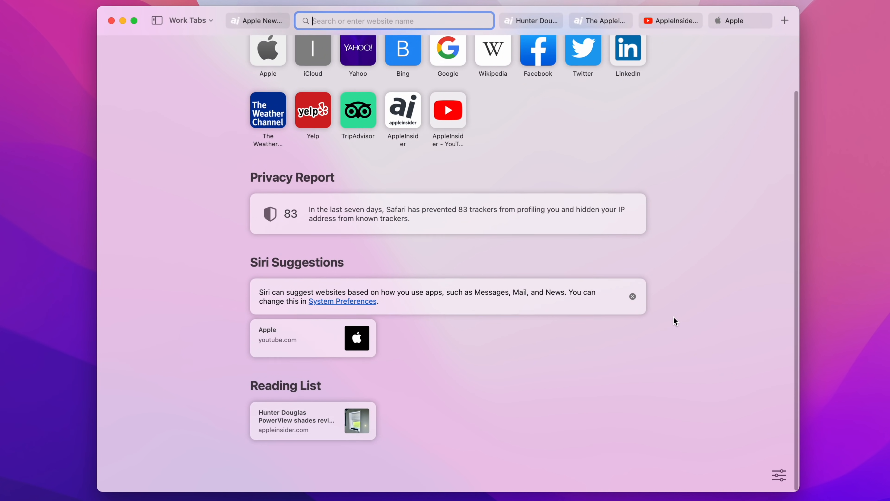
{"action": "scroll", "scroll_direction": "up", "scroll_amount": 3}
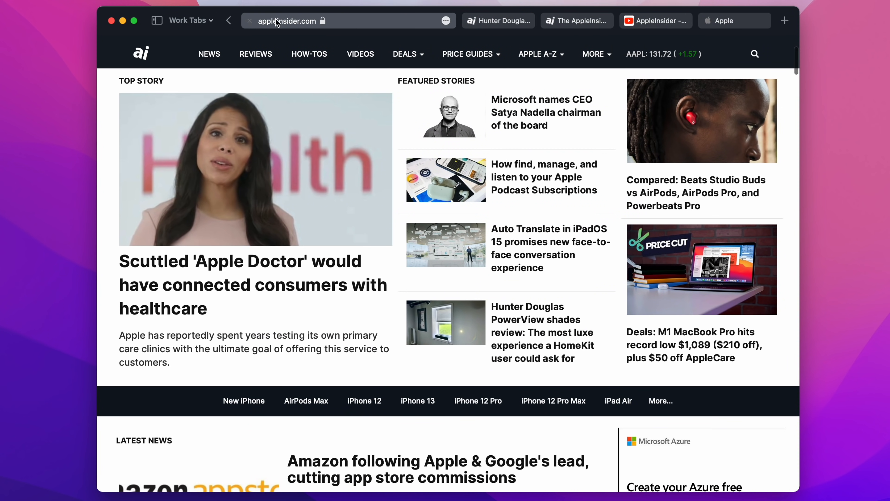
{"action": "mouse_move", "coordinate": [497, 21]}
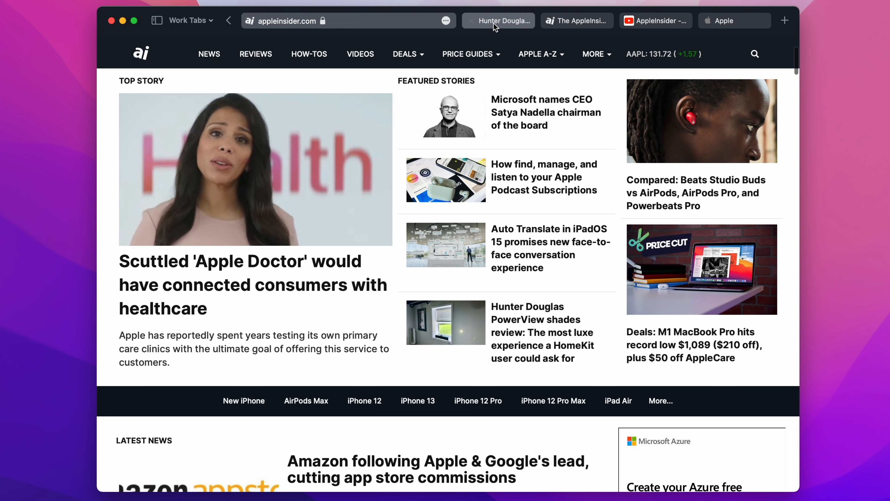
Switch to the Hunter Douglas review tab, then the Apple website tab, and scroll up
{"action": "left_click", "coordinate": [503, 20]}
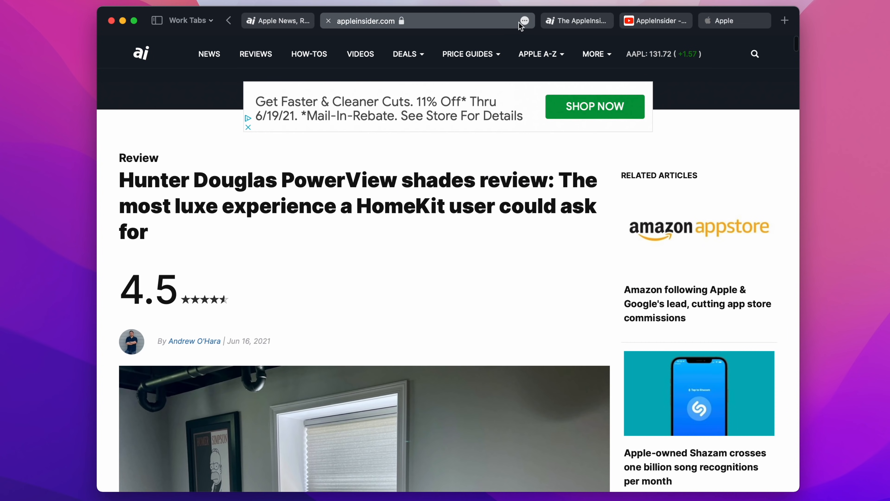
{"action": "left_click", "coordinate": [655, 21]}
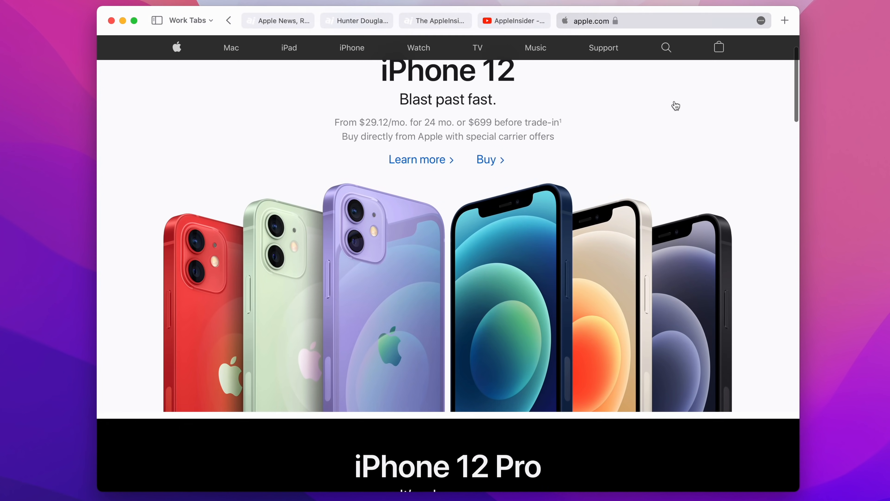
{"action": "scroll", "scroll_direction": "up", "scroll_amount": 3}
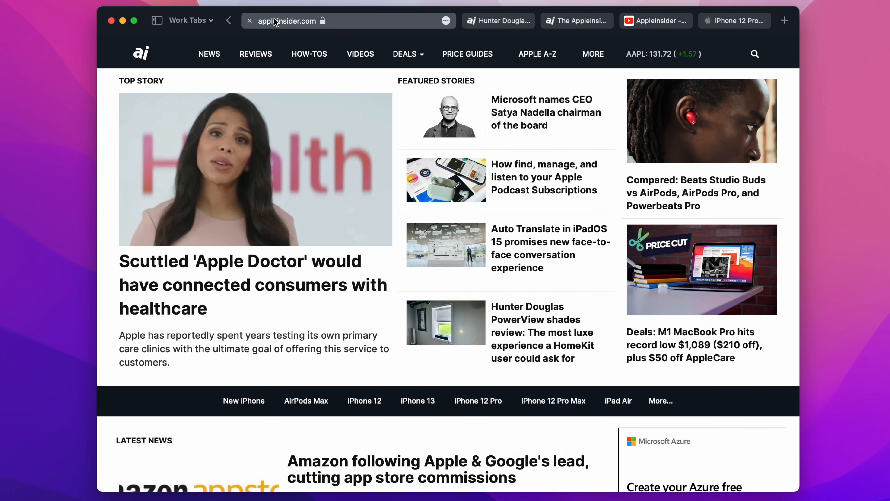
{"action": "mouse_move", "coordinate": [256, 33]}
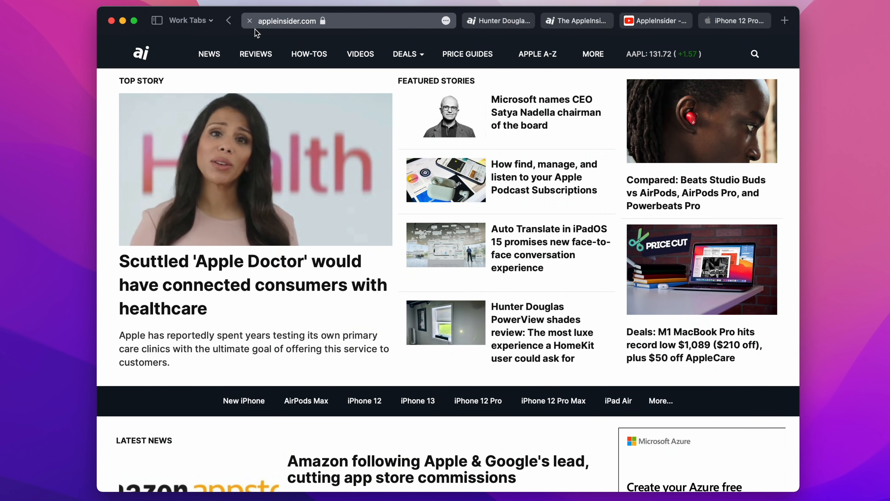
{"action": "left_click", "coordinate": [324, 21]}
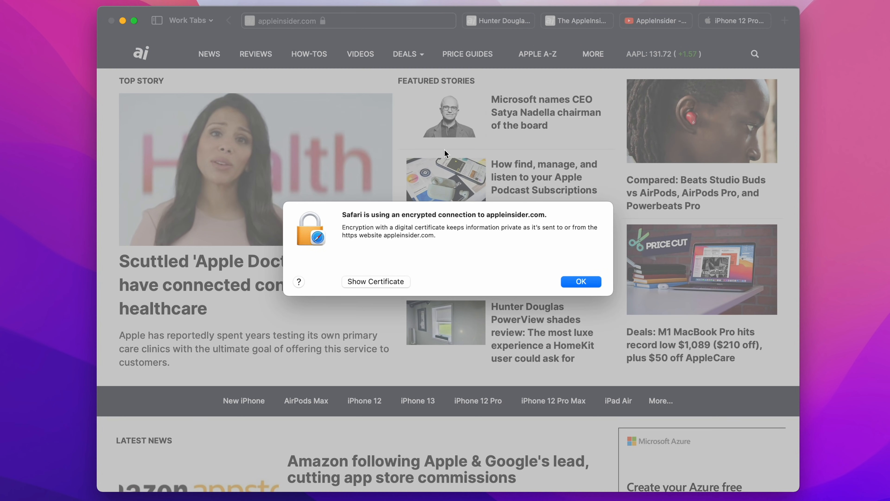
{"action": "mouse_move", "coordinate": [470, 184]}
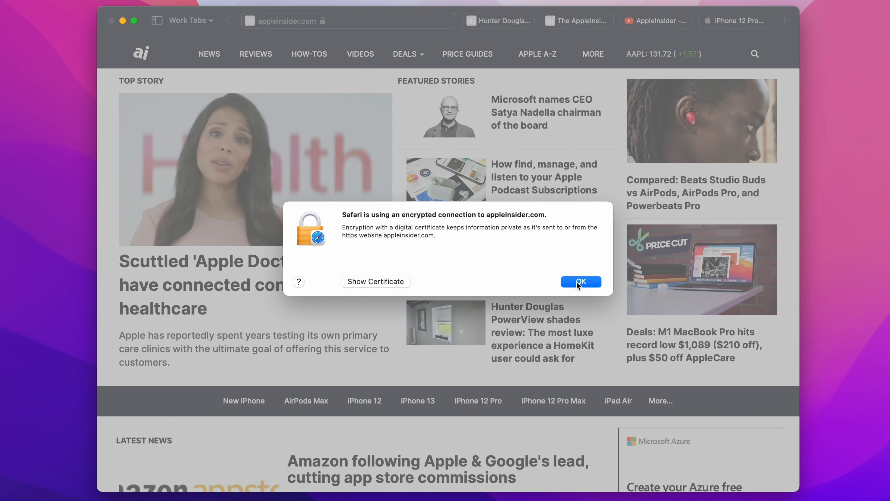
{"action": "left_click", "coordinate": [580, 281]}
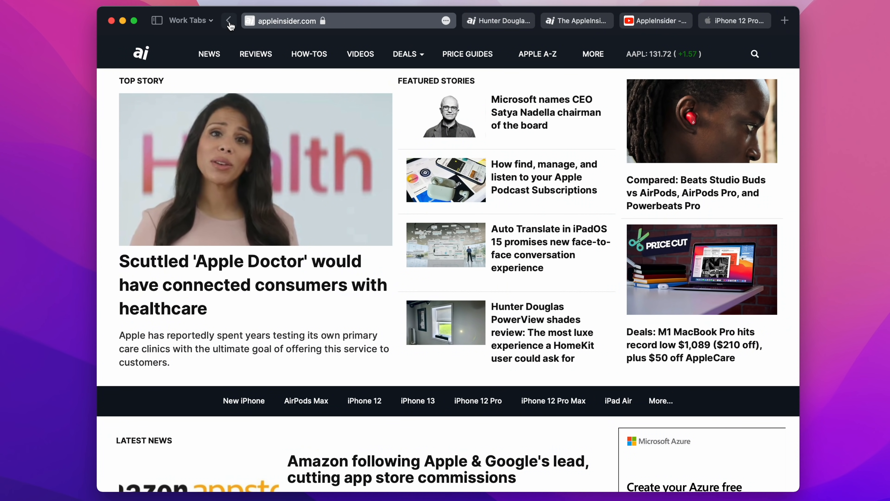
Go back, show the sidebar and switch through the Finance, Work Tabs and Relaxing tab groups
{"action": "left_click", "coordinate": [229, 21]}
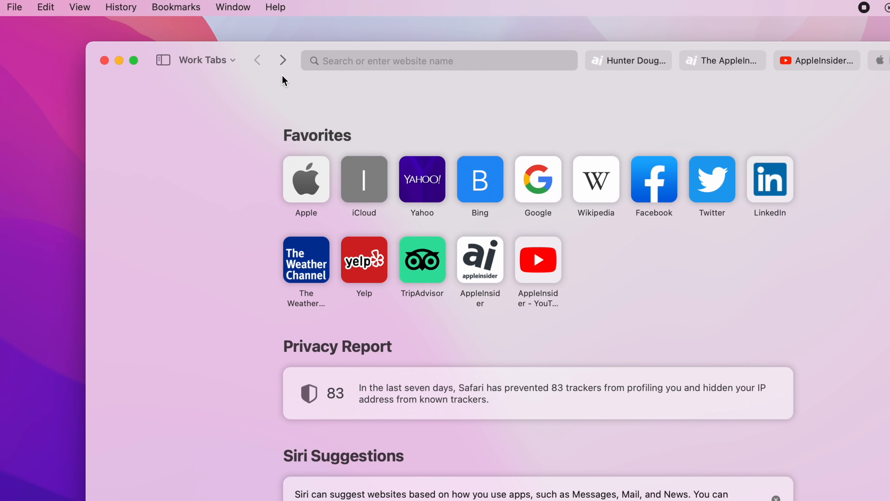
{"action": "left_click", "coordinate": [204, 61]}
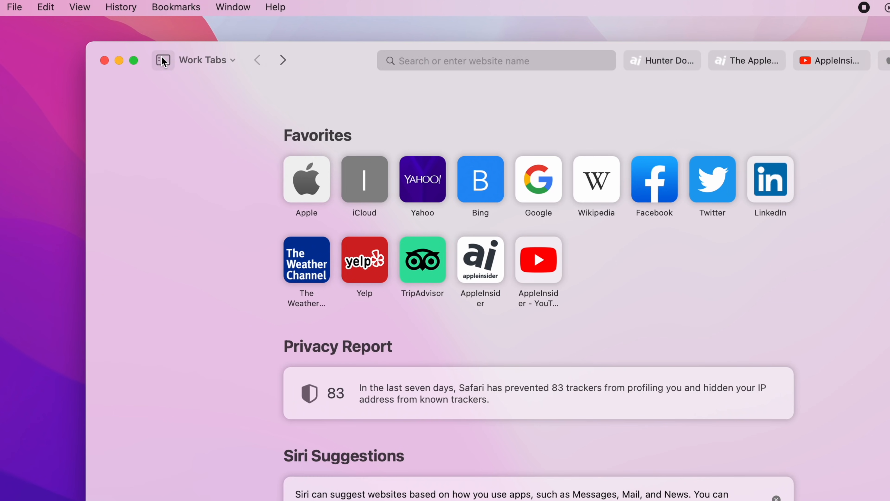
{"action": "left_click", "coordinate": [162, 60]}
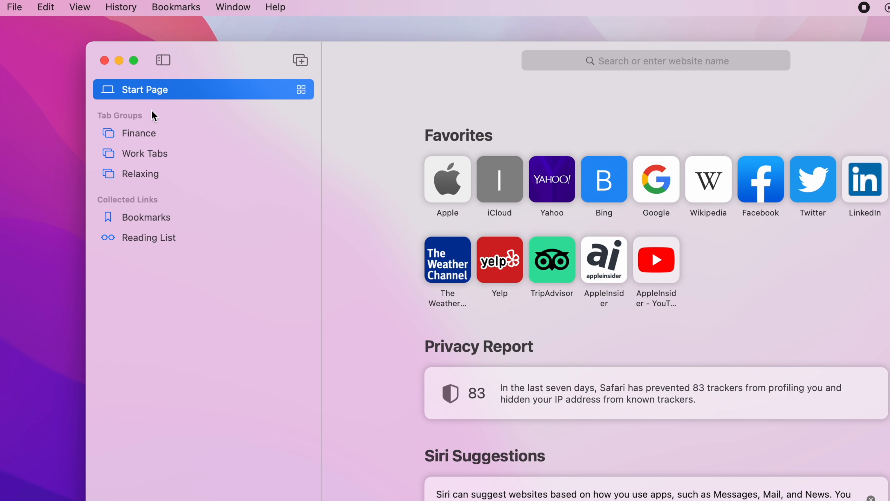
{"action": "left_click", "coordinate": [138, 133]}
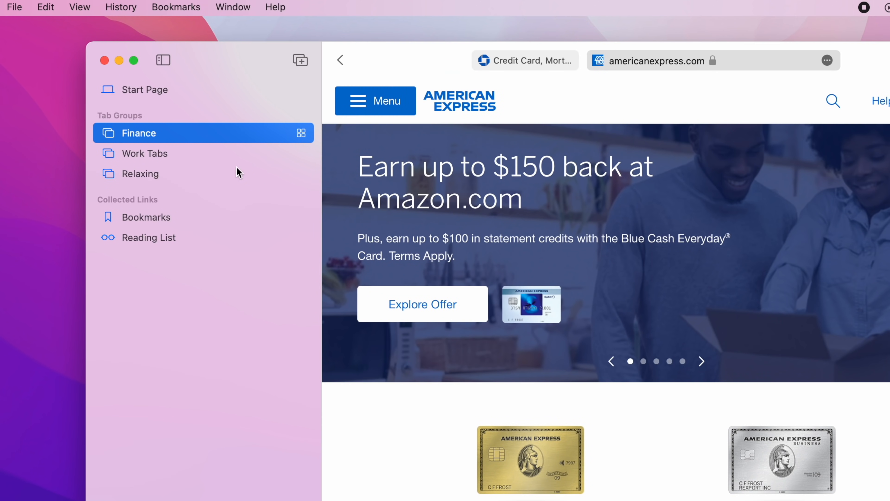
{"action": "left_click", "coordinate": [145, 153]}
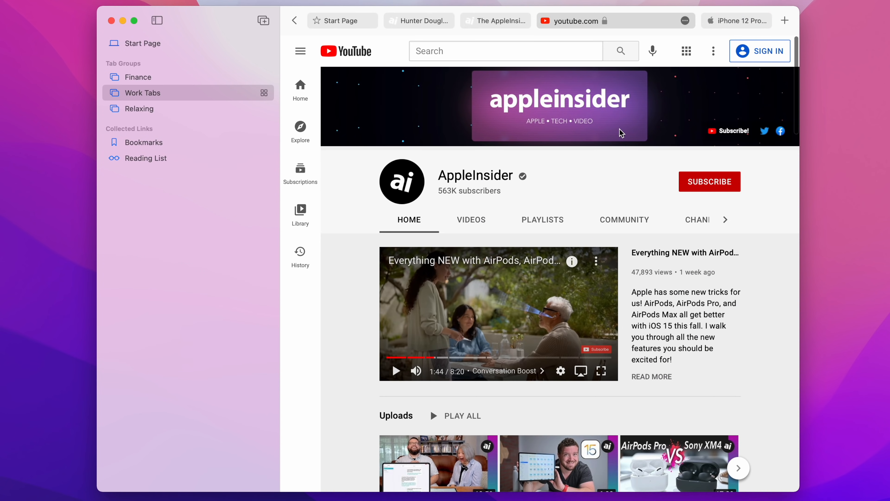
{"action": "left_click", "coordinate": [140, 108]}
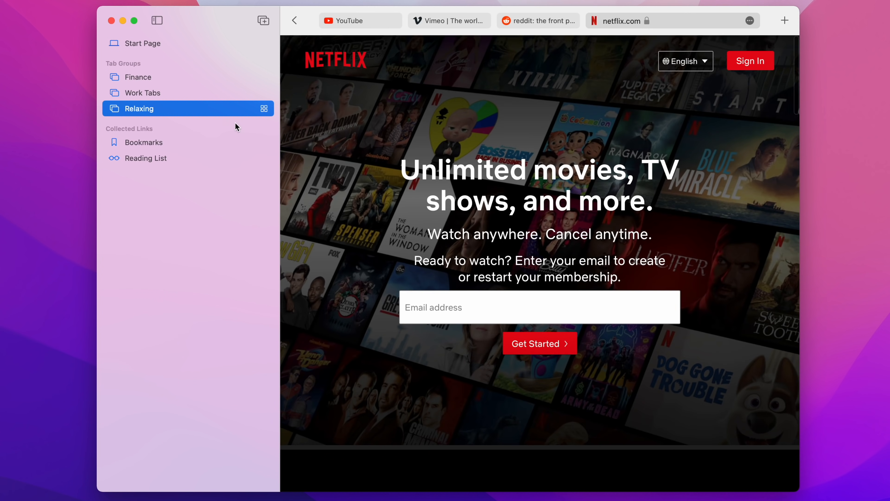
{"action": "mouse_move", "coordinate": [516, 24]}
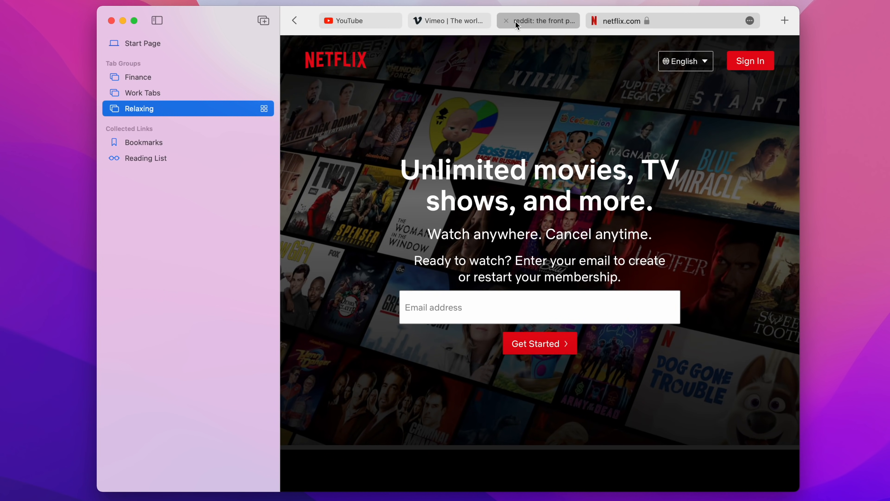
Visit the Vimeo and YouTube tabs, then open the Hunter Douglas review from the Reading List
{"action": "left_click", "coordinate": [448, 21]}
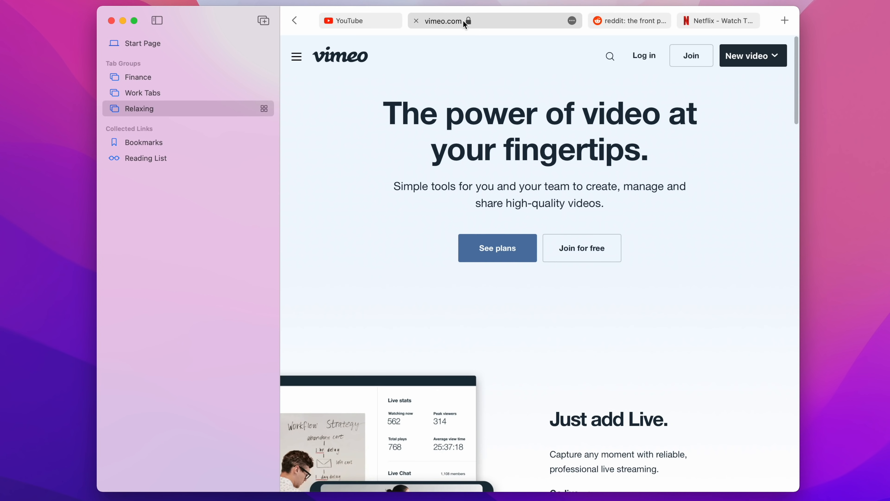
{"action": "left_click", "coordinate": [359, 21]}
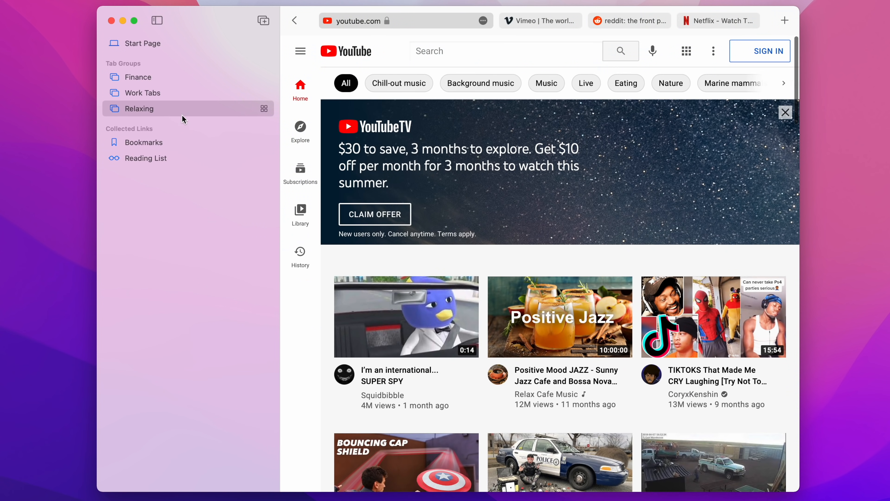
{"action": "left_click", "coordinate": [144, 142]}
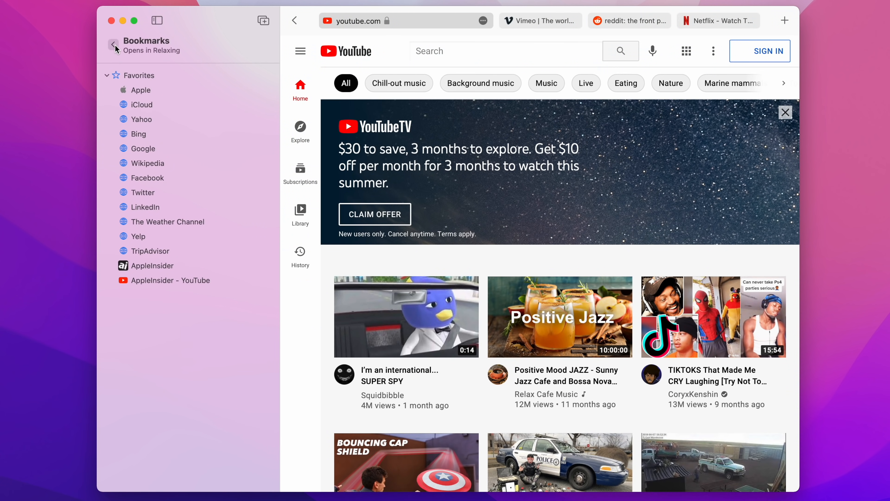
{"action": "left_click", "coordinate": [113, 44]}
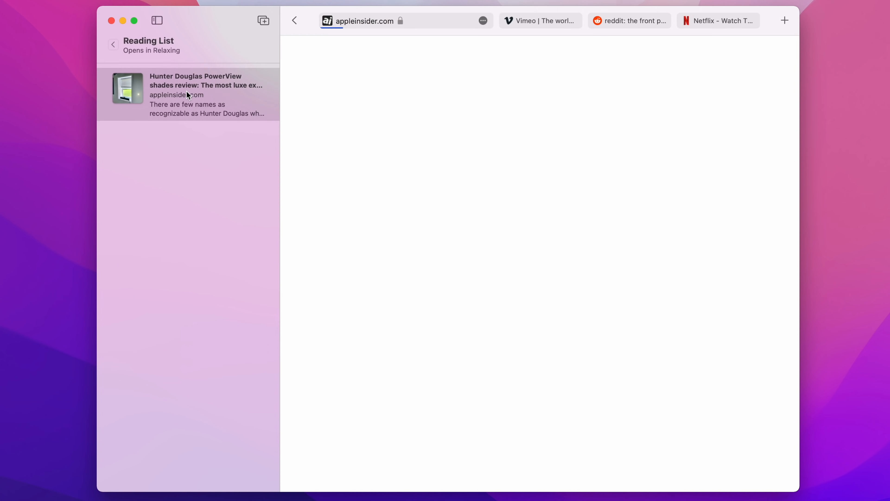
{"action": "left_click", "coordinate": [187, 94]}
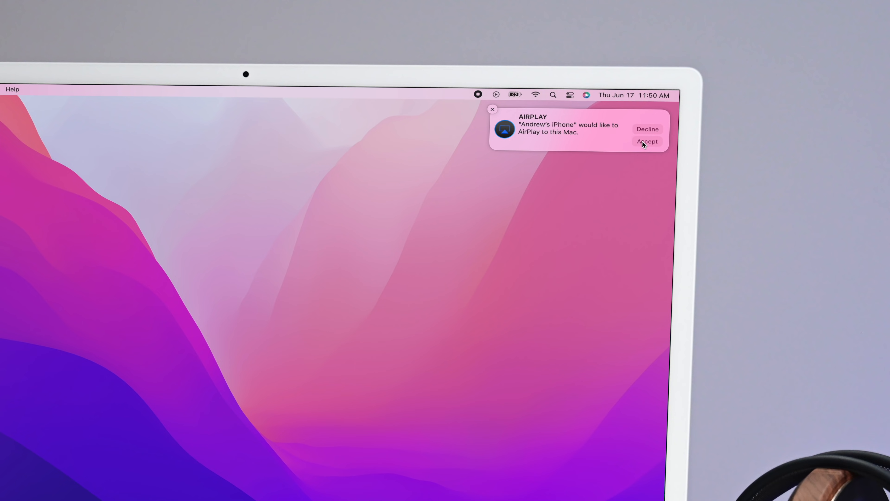
Accept the iPhone's AirPlay request and start playing its streamed video on the Mac
{"action": "left_click", "coordinate": [647, 142]}
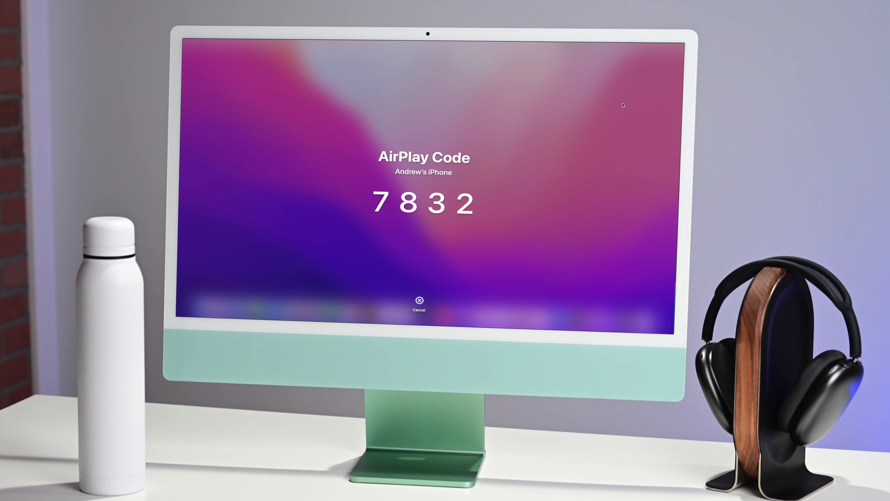
{"action": "left_click", "coordinate": [419, 300]}
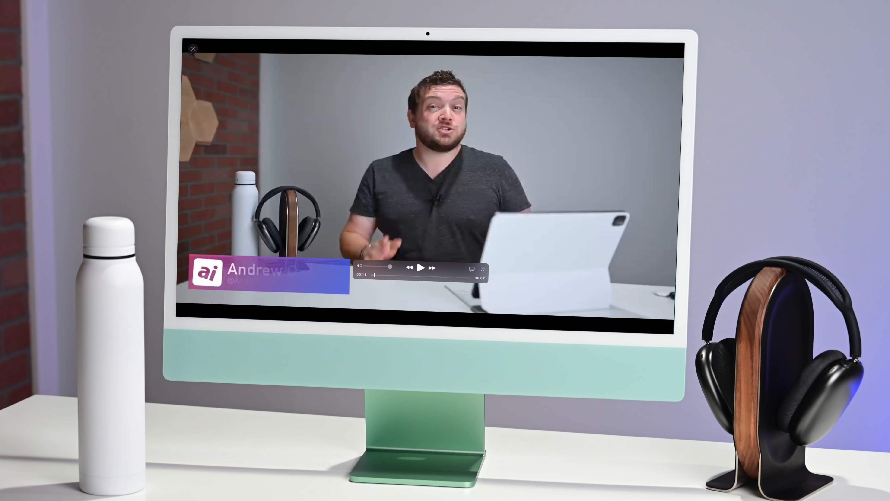
{"action": "left_click", "coordinate": [419, 268]}
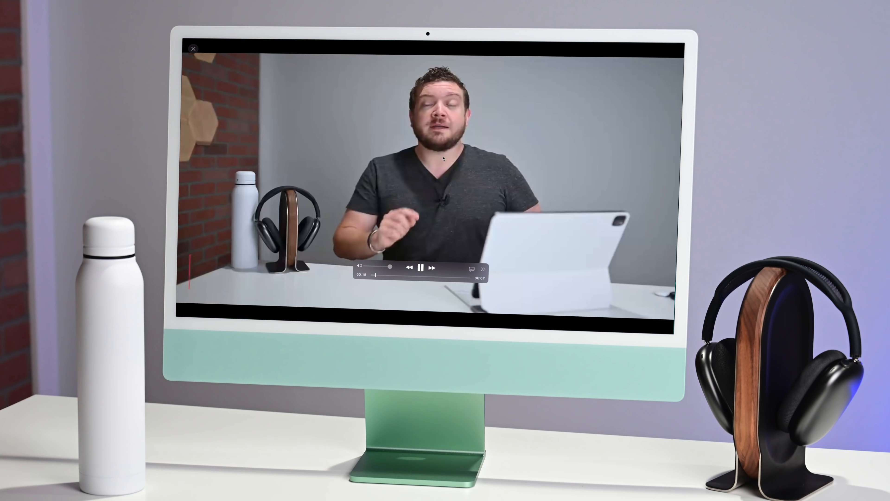
{"action": "left_click", "coordinate": [192, 48]}
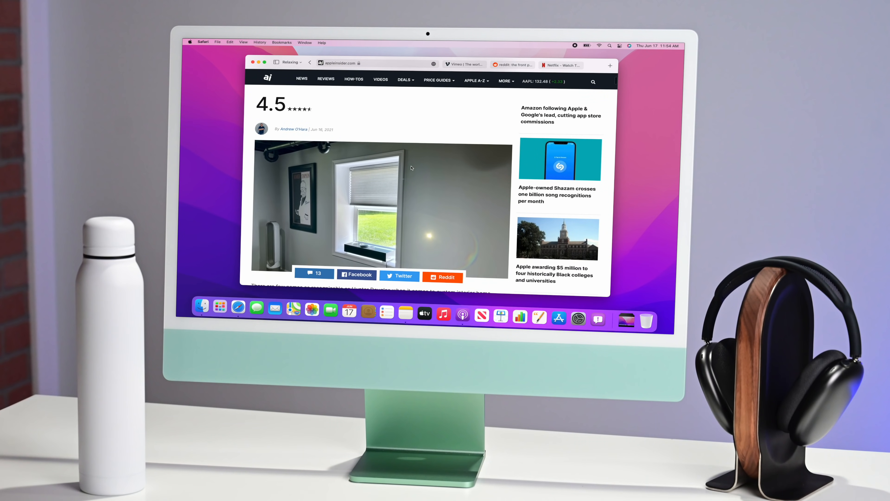
Write the Quick Note 'Remember to look up Hunter Douglas PowerView Shades'
{"action": "scroll", "scroll_direction": "up", "scroll_amount": 3}
{"action": "type", "text": "Remember to look"}
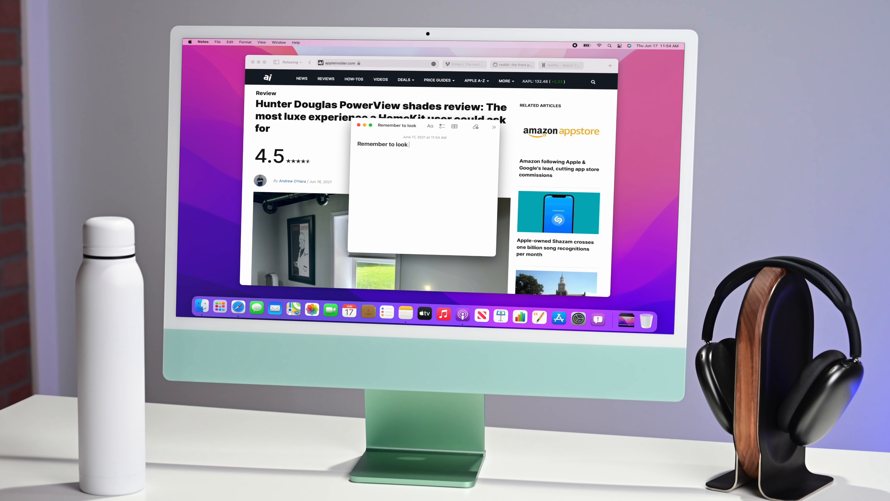
{"action": "type", "text": "up Hunter Douglas"}
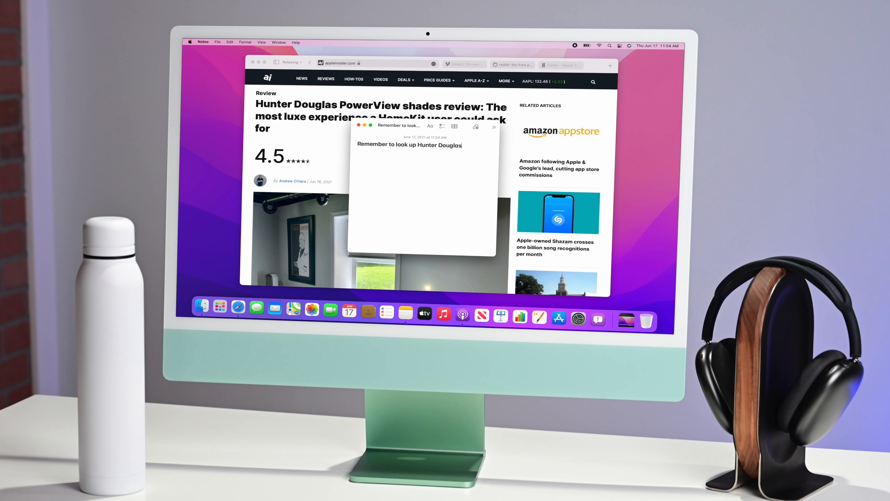
{"action": "type", "text": "PowerView Shad"}
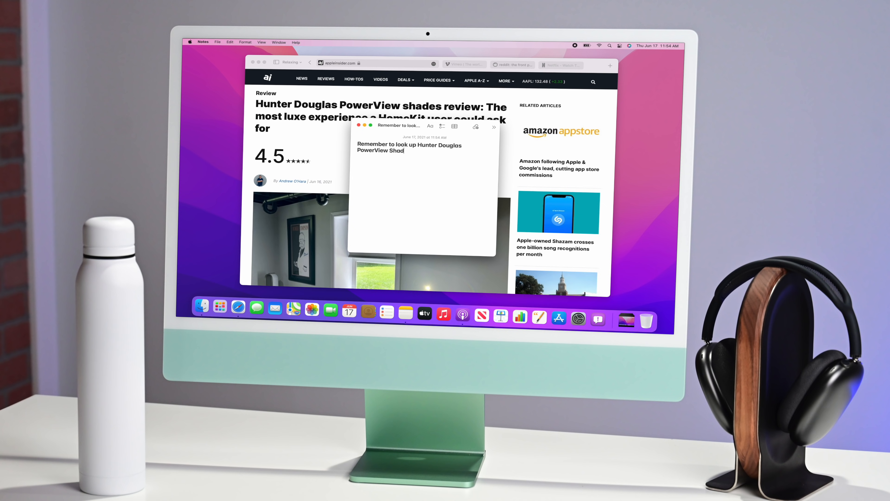
{"action": "type", "text": "es"}
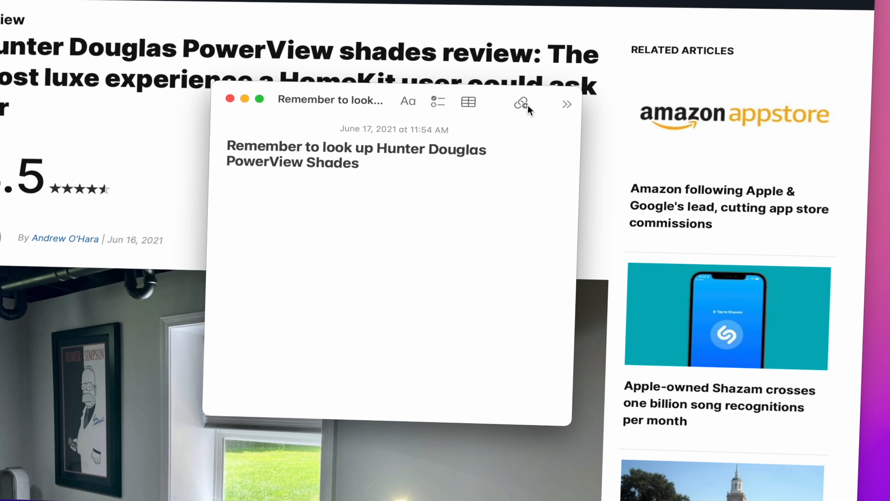
Attach a link to the Safari shades review to the Quick Note and close it
{"action": "left_click", "coordinate": [520, 103]}
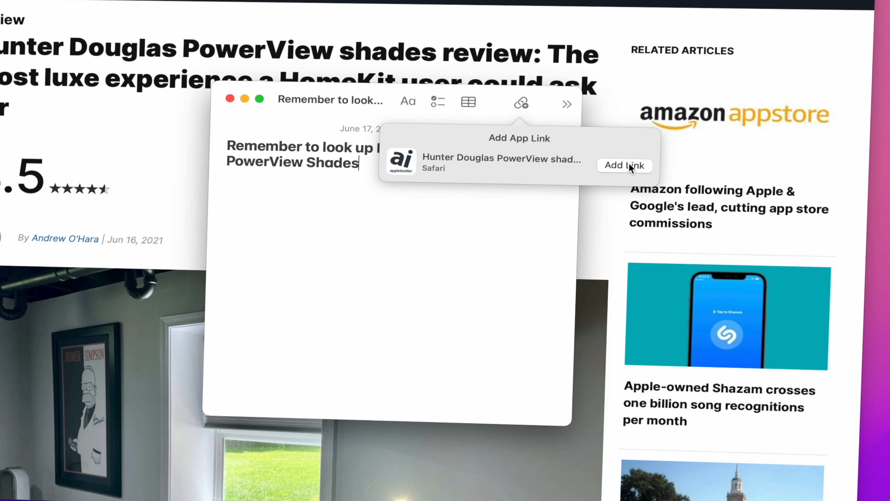
{"action": "left_click", "coordinate": [624, 165]}
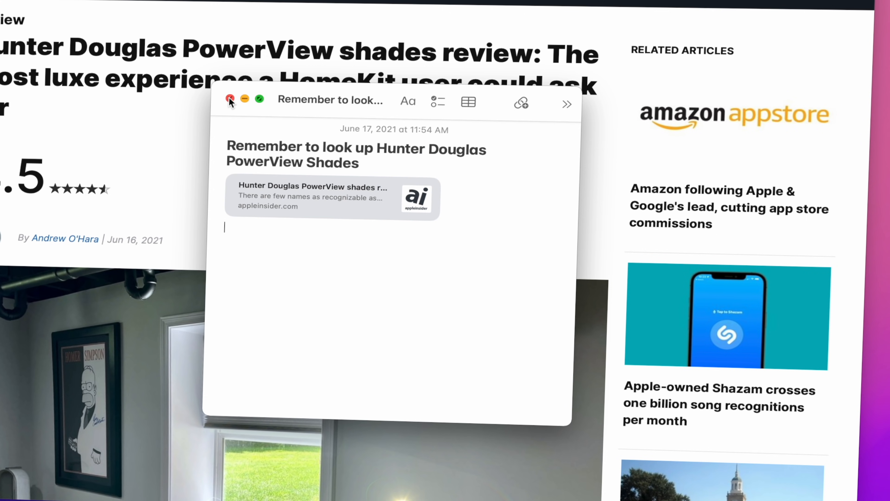
{"action": "left_click", "coordinate": [231, 99]}
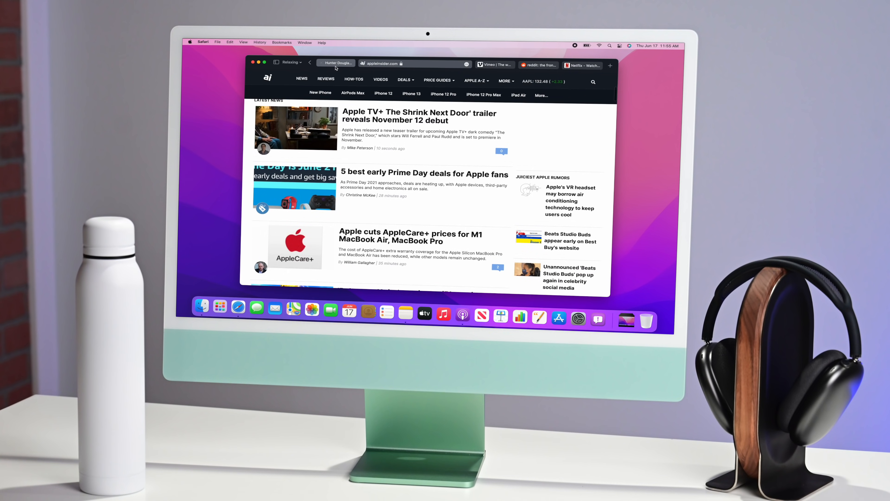
View the Hunter Douglas review tab with its Quick Note thumbnail, then the reddit tab
{"action": "left_click", "coordinate": [335, 63]}
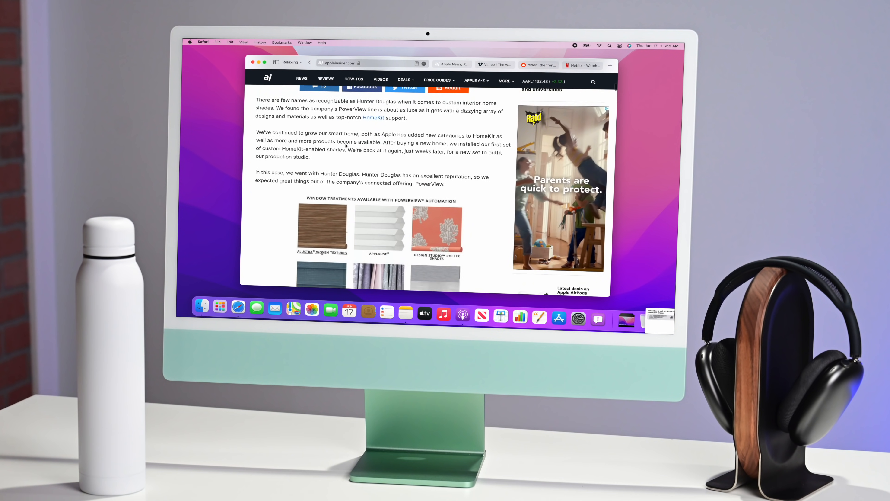
{"action": "scroll", "scroll_direction": "down", "scroll_amount": 3}
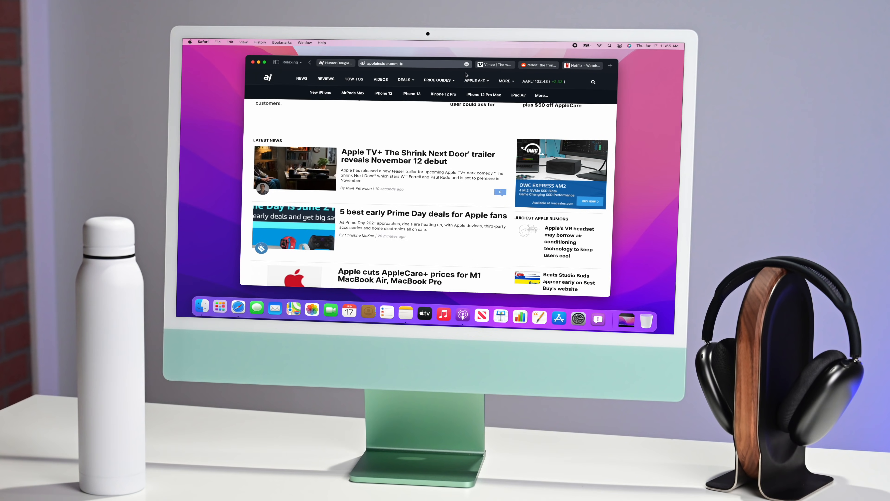
{"action": "left_click", "coordinate": [538, 65]}
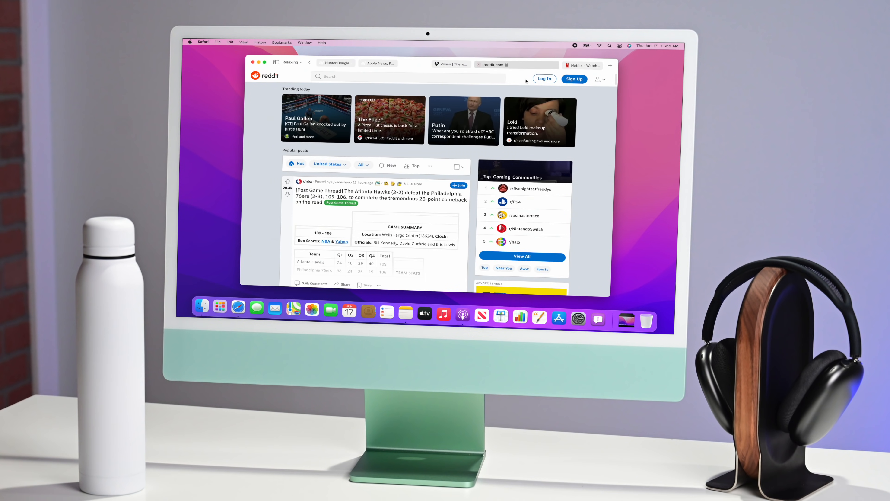
{"action": "scroll", "scroll_direction": "down", "scroll_amount": 3}
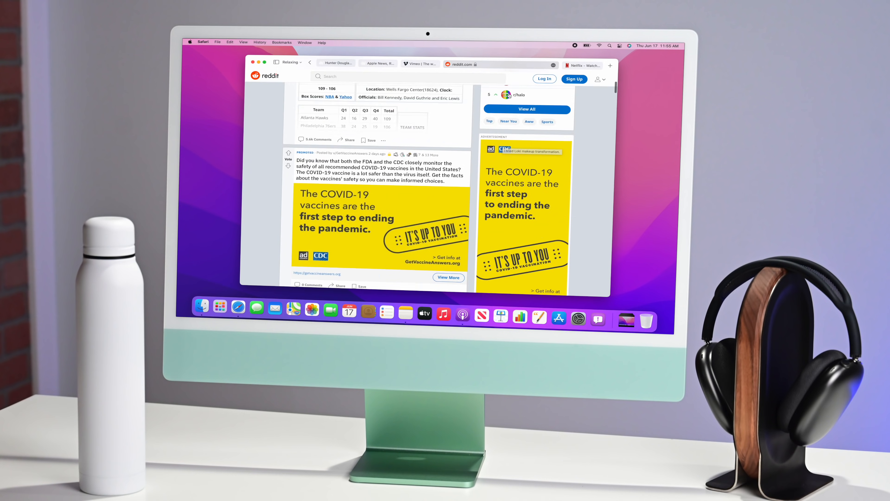
Return to the shades review tab, then switch to the Netflix tab
{"action": "left_click", "coordinate": [335, 63]}
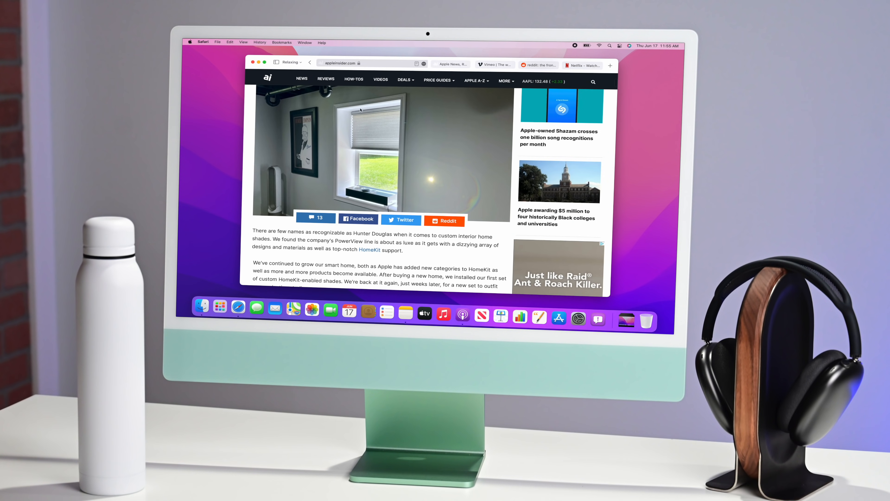
{"action": "scroll", "scroll_direction": "down", "scroll_amount": 3}
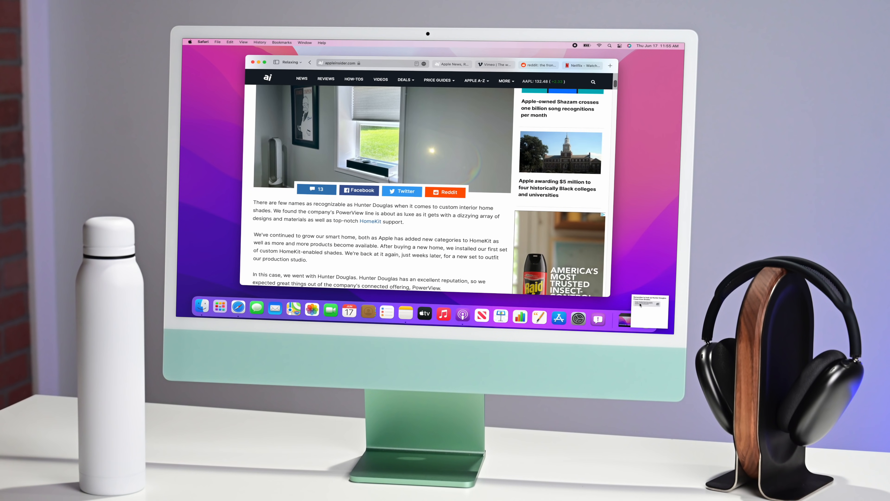
{"action": "mouse_move", "coordinate": [653, 293]}
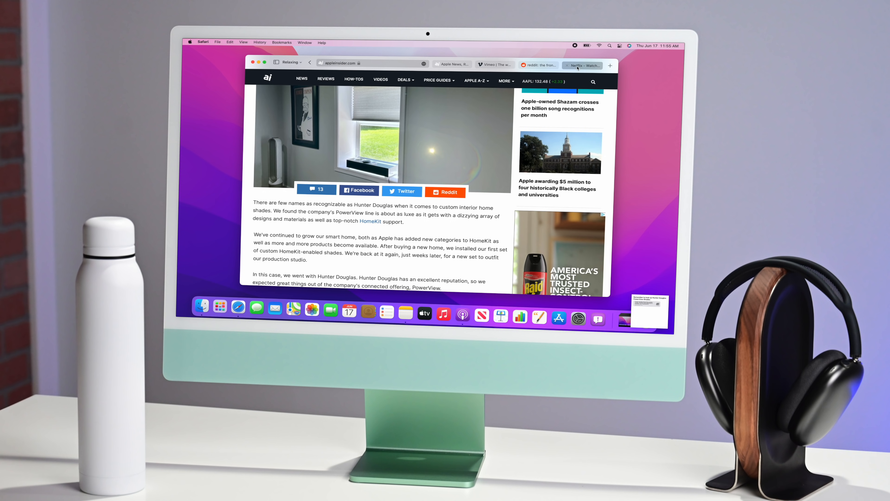
{"action": "left_click", "coordinate": [386, 313]}
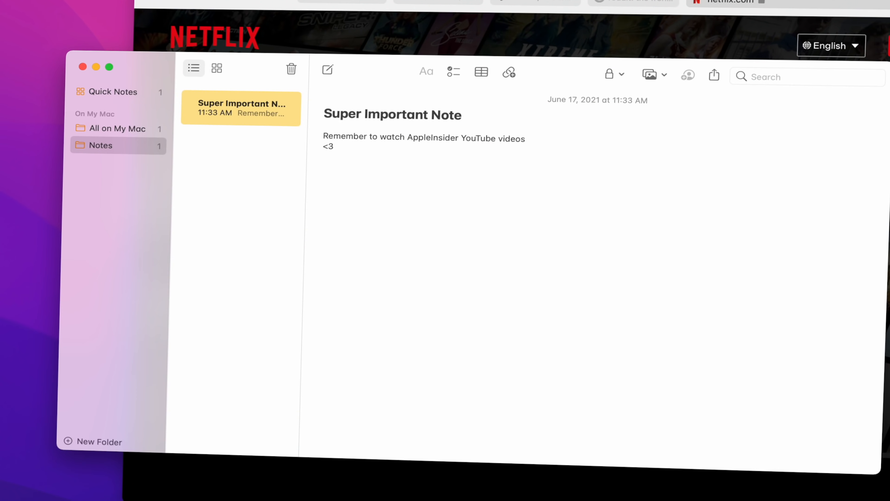
Browse All on My Mac and show the Quick Notes folder with the PowerView Shades note
{"action": "left_click", "coordinate": [117, 128]}
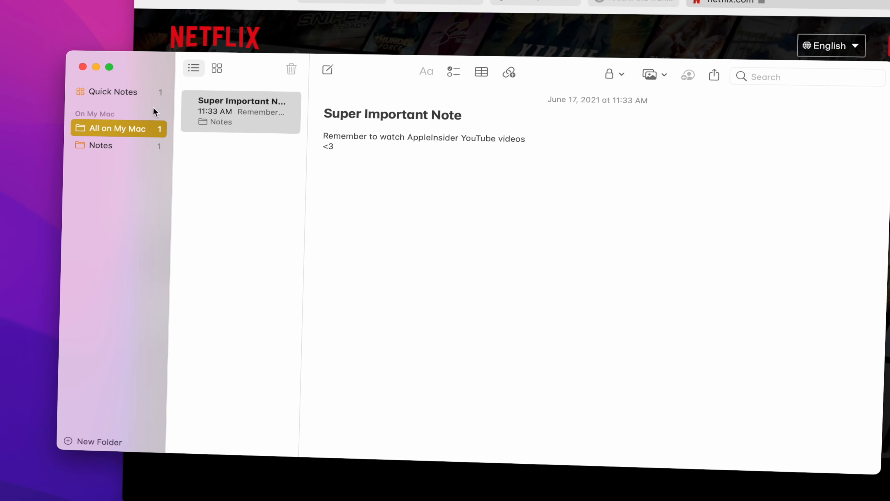
{"action": "left_click", "coordinate": [113, 92]}
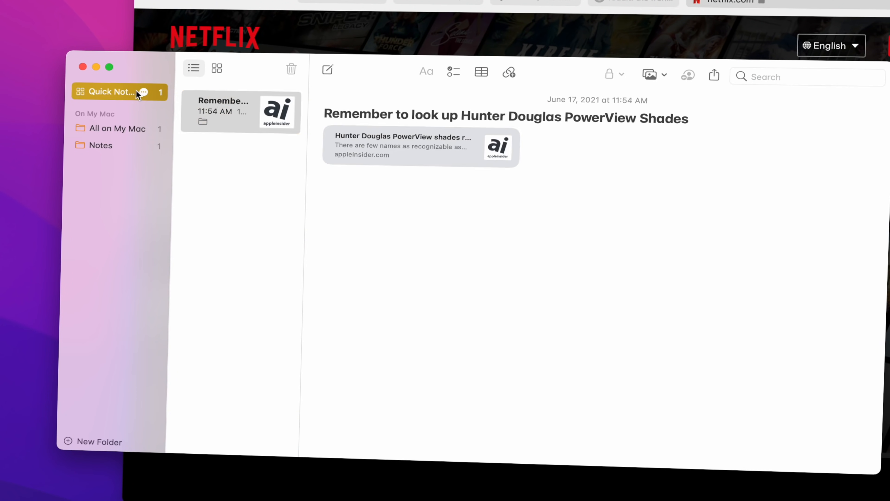
{"action": "mouse_move", "coordinate": [454, 180]}
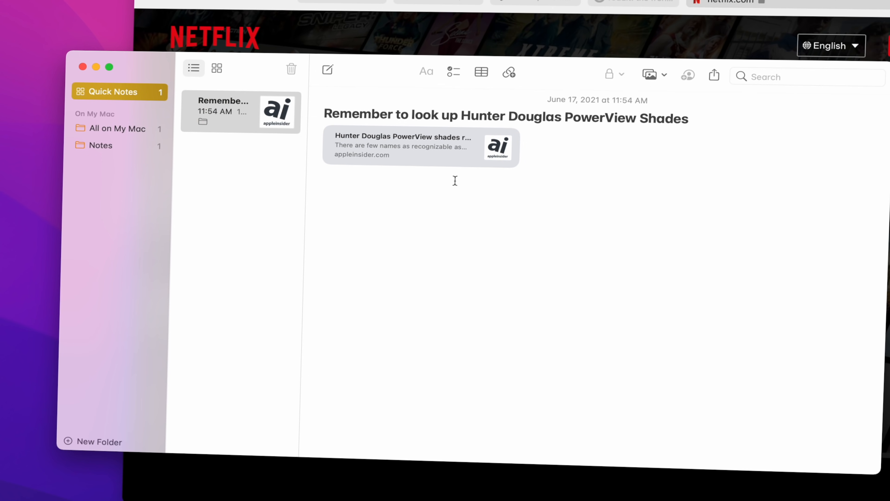
{"action": "mouse_move", "coordinate": [396, 165]}
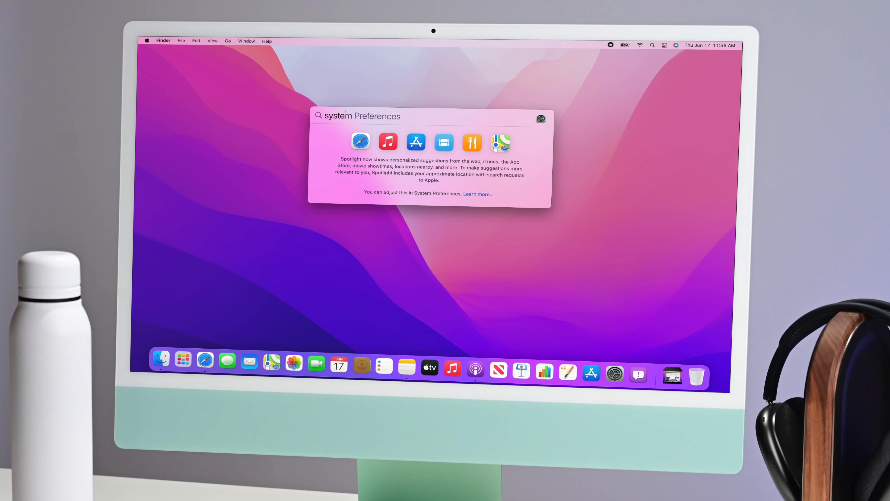
Launch System Preferences from the Spotlight search result
{"action": "key", "text": "Return"}
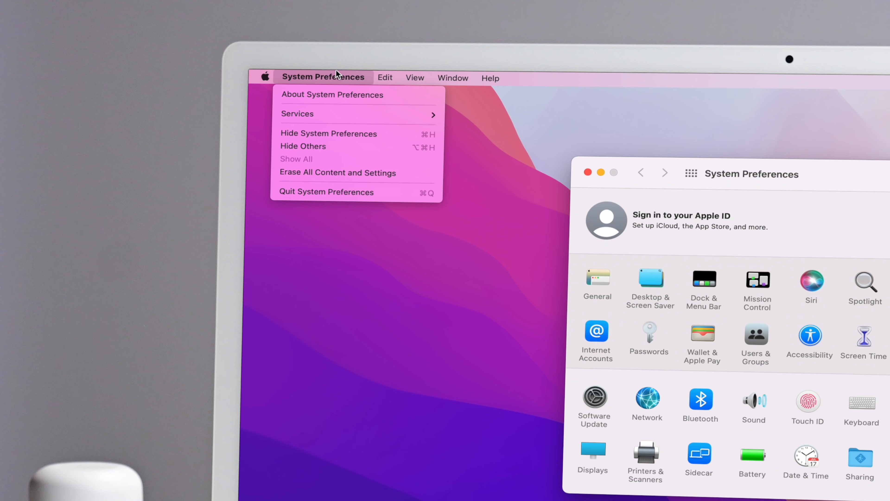
{"action": "mouse_move", "coordinate": [390, 161]}
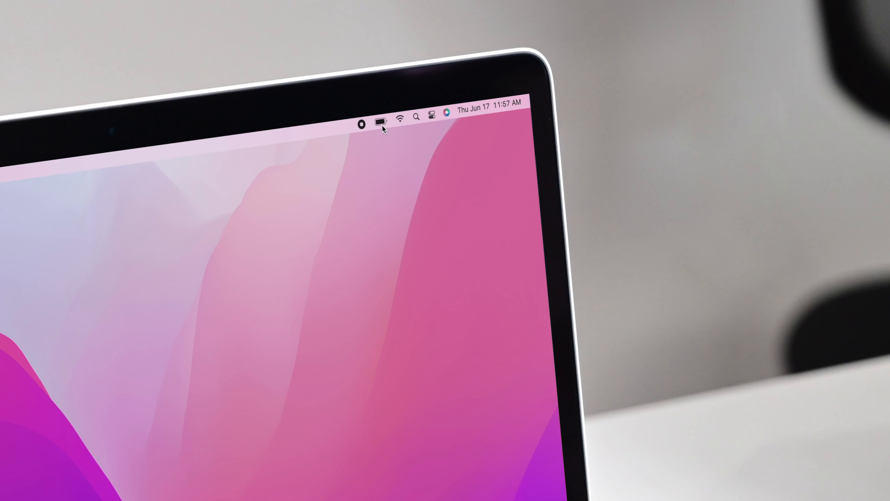
Enable Low power mode in the Battery preferences reached from the battery menu
{"action": "left_click", "coordinate": [380, 121]}
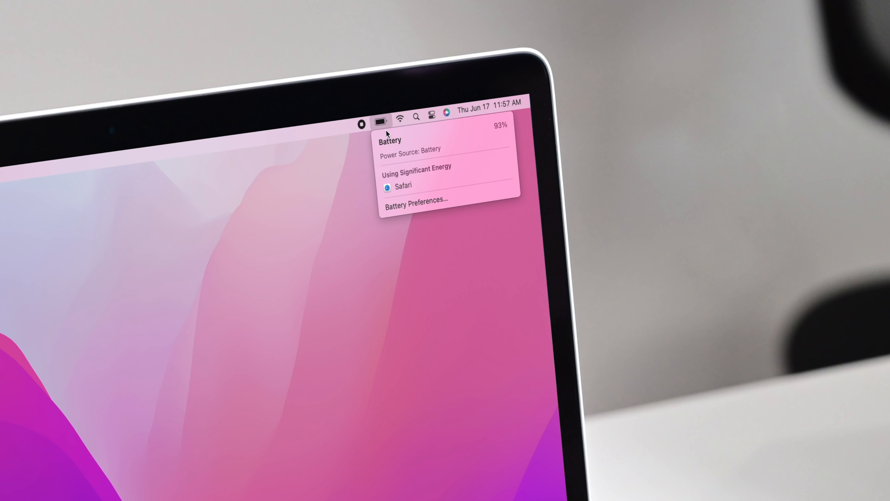
{"action": "mouse_move", "coordinate": [397, 203]}
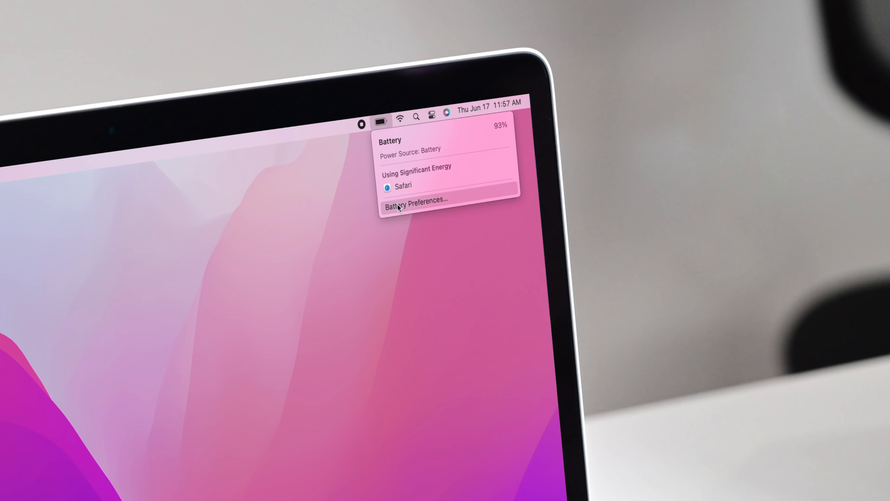
{"action": "left_click", "coordinate": [415, 206]}
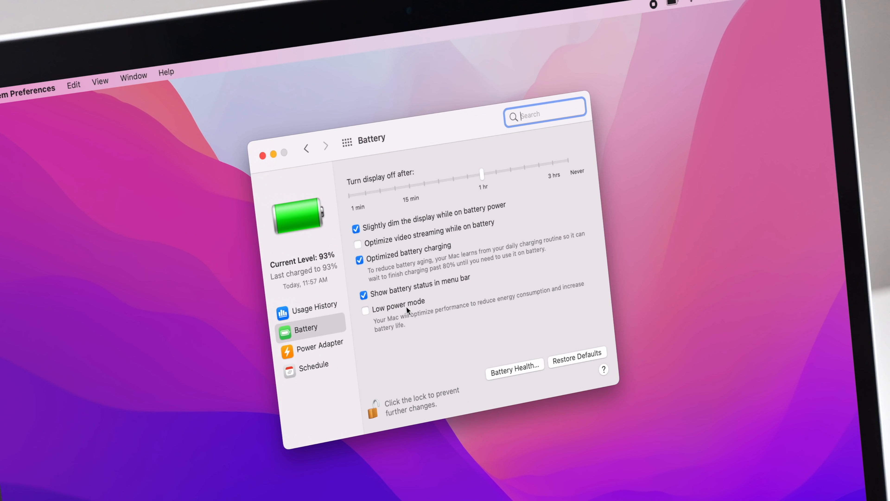
{"action": "left_click", "coordinate": [365, 311]}
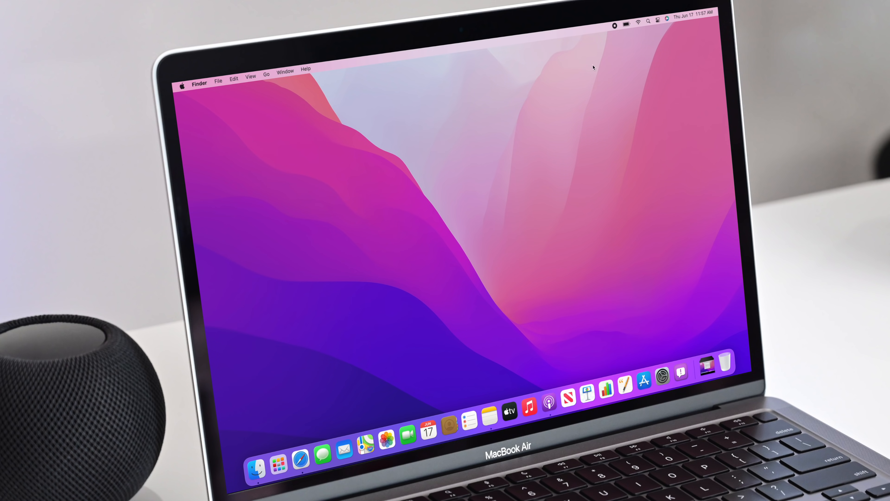
Check the battery menu and Control Center to confirm Low Power Mode shows as enabled
{"action": "left_click", "coordinate": [625, 25]}
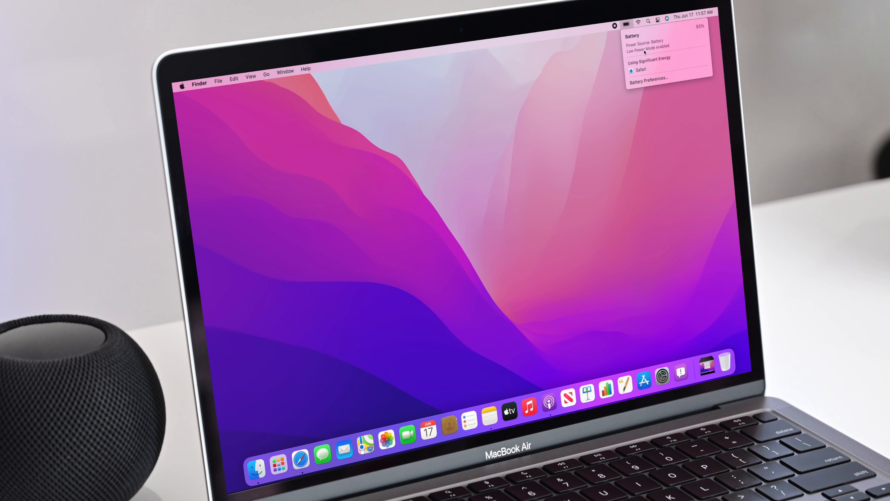
{"action": "left_click", "coordinate": [658, 21]}
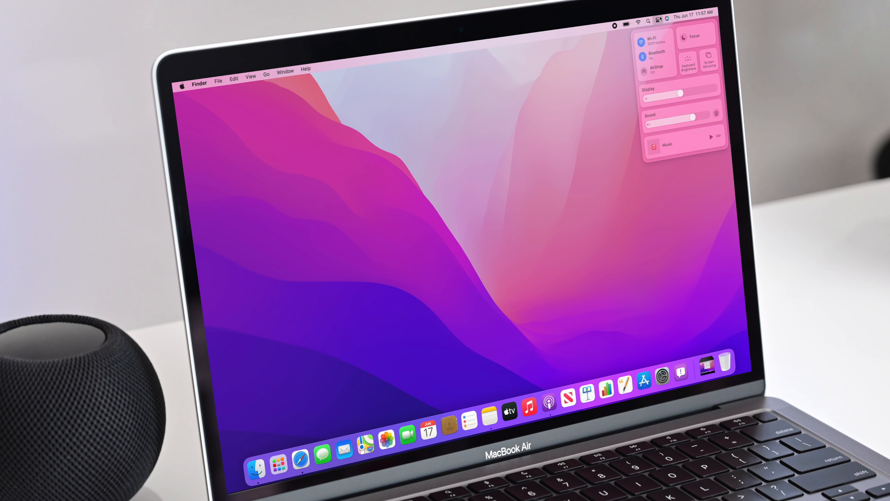
{"action": "left_click", "coordinate": [625, 21]}
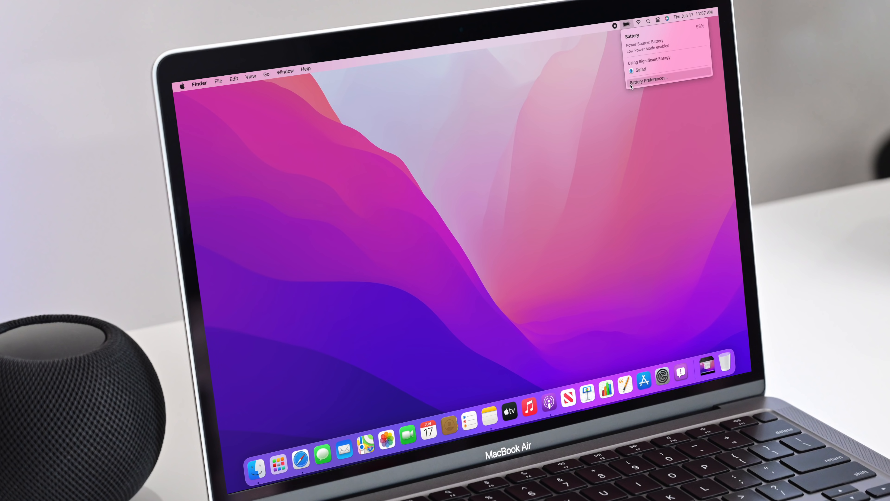
{"action": "left_click", "coordinate": [479, 212]}
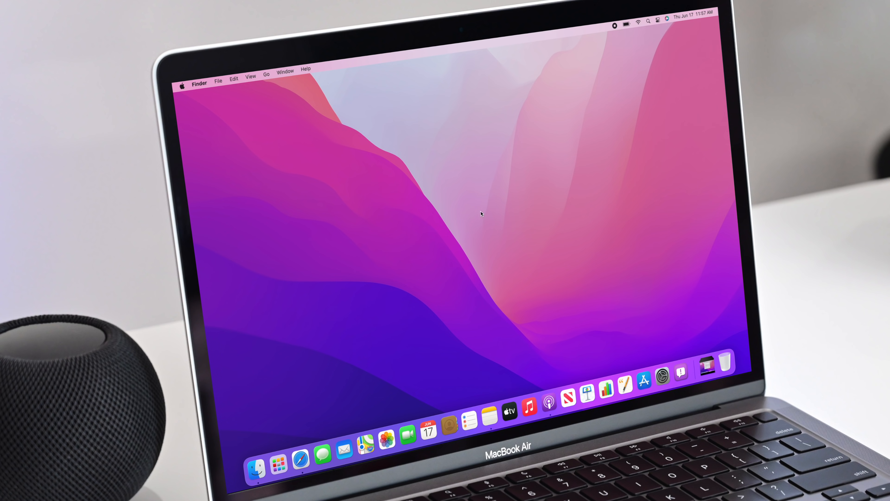
{"action": "mouse_move", "coordinate": [629, 31]}
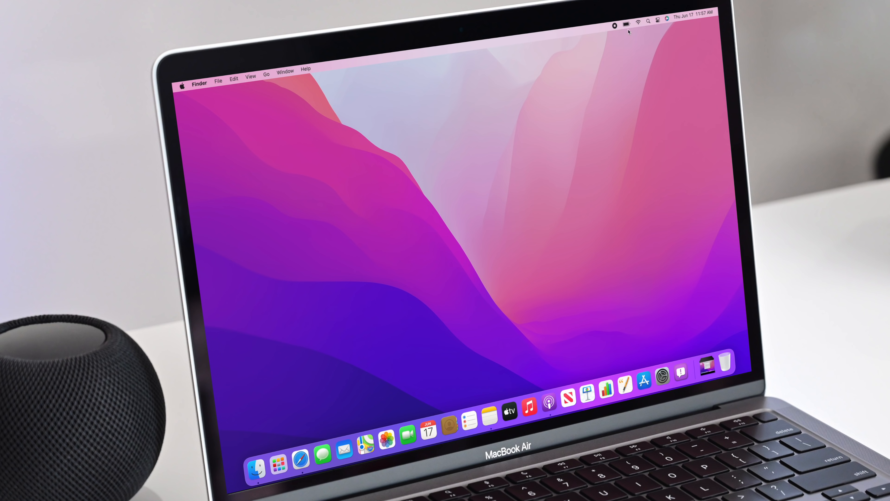